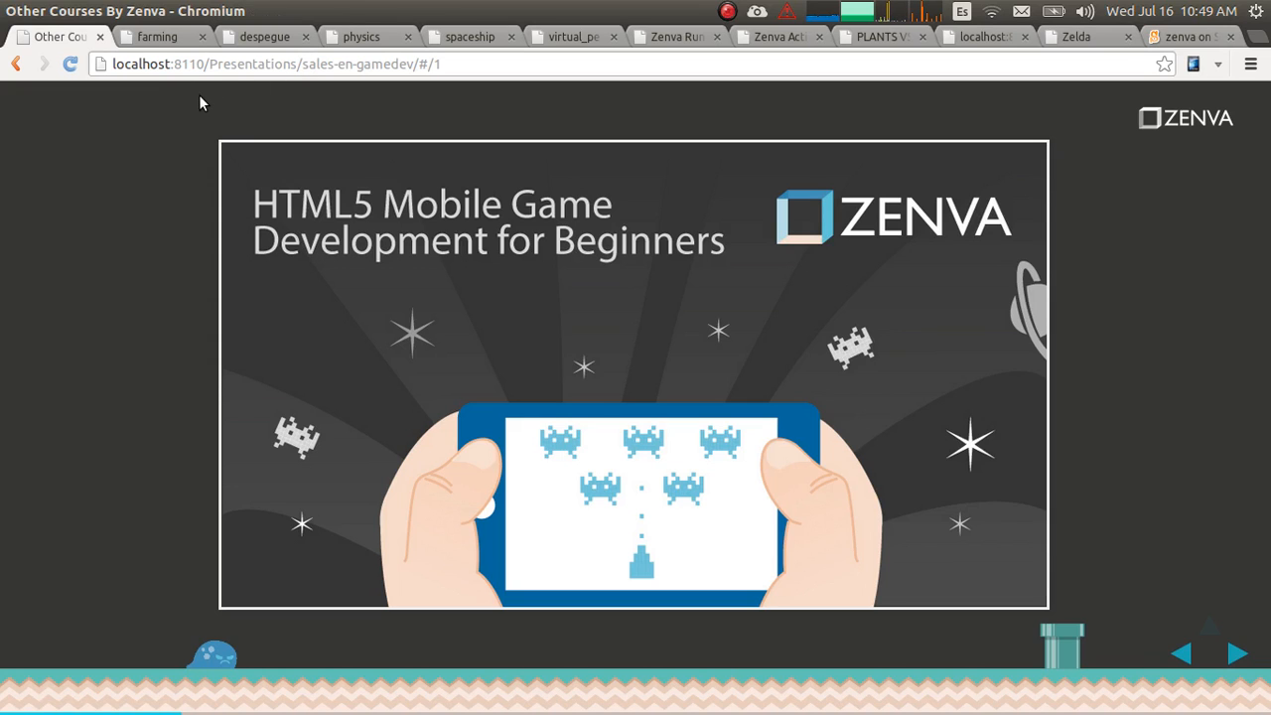
# Step: Harvest the grown plant and plant new crops in the farming demo, then switch to the rocket launch demo
pyautogui.click(157, 36)
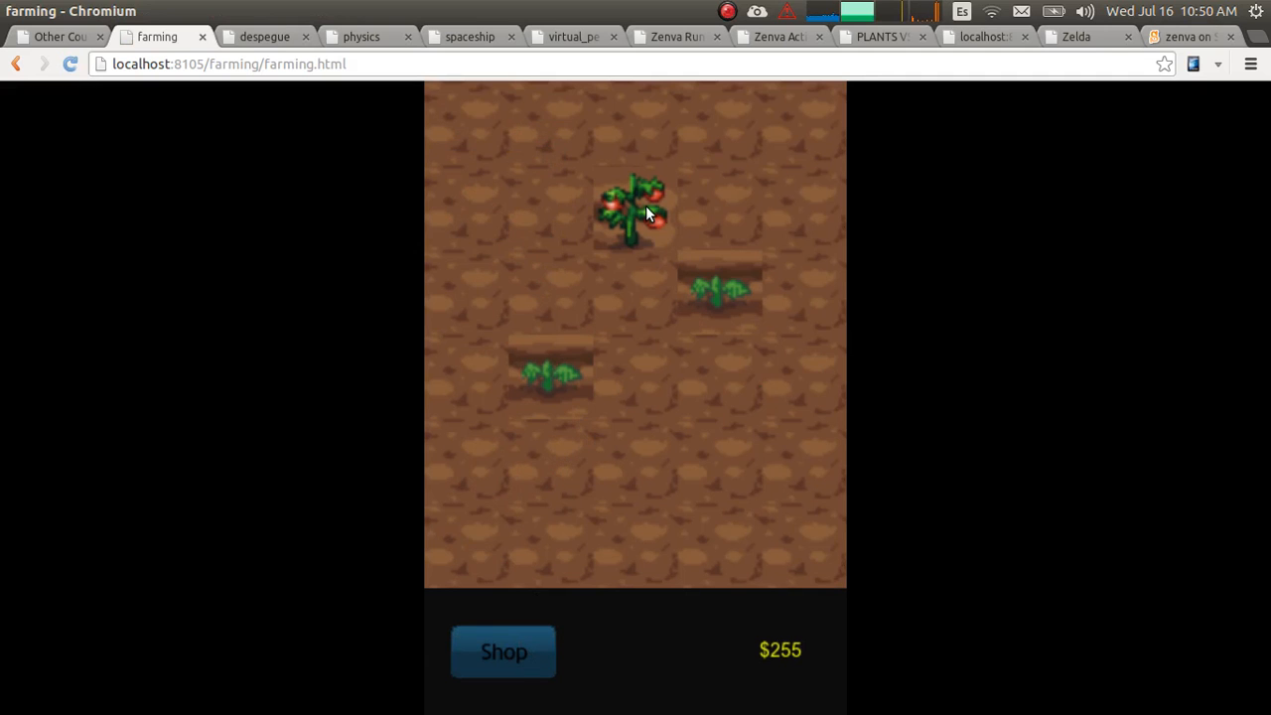
pyautogui.click(636, 208)
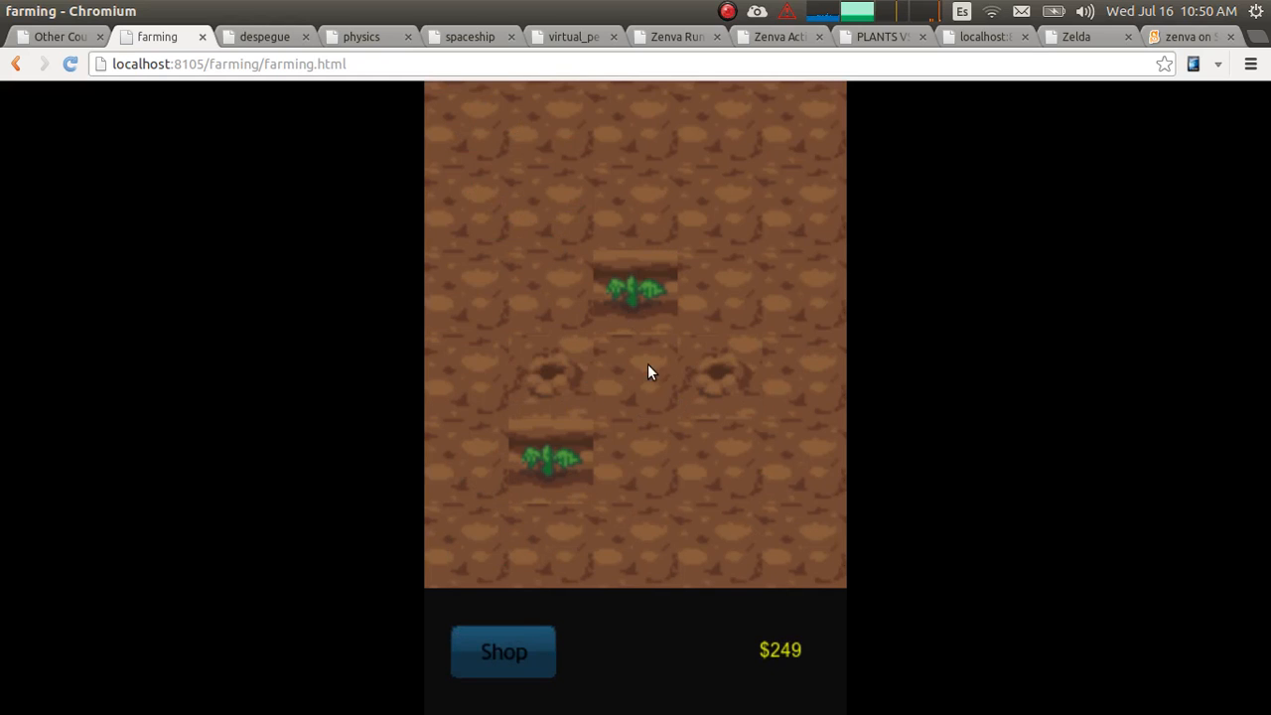
pyautogui.click(636, 375)
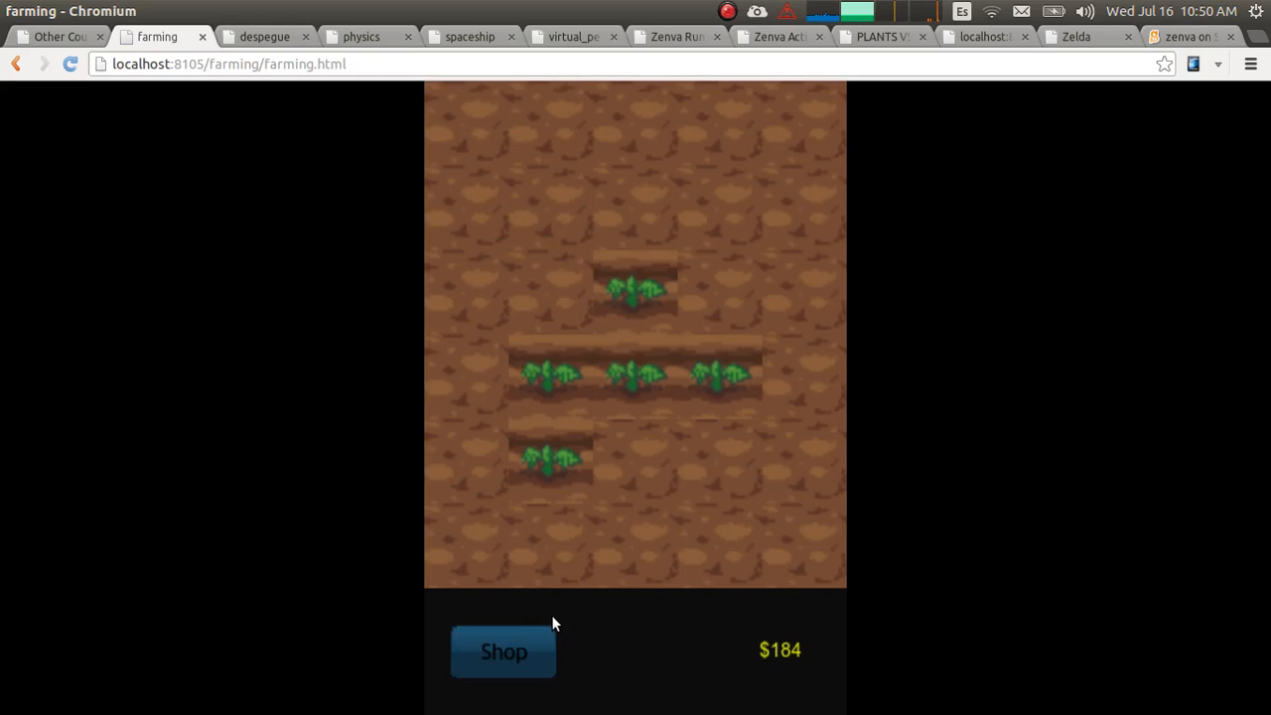
pyautogui.click(265, 35)
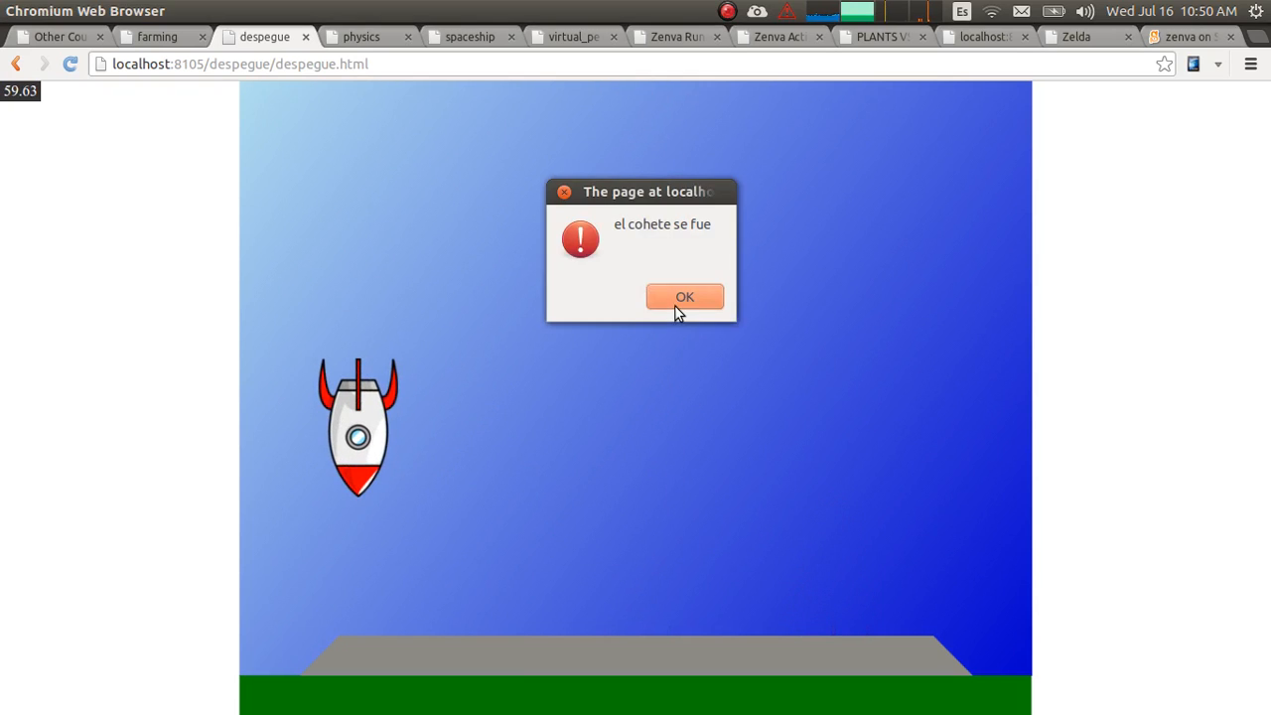
# Step: Visit the physics and spaceship demos, feed the virtual pet the apple, show Zenva Runner and return to the slides
pyautogui.click(361, 35)
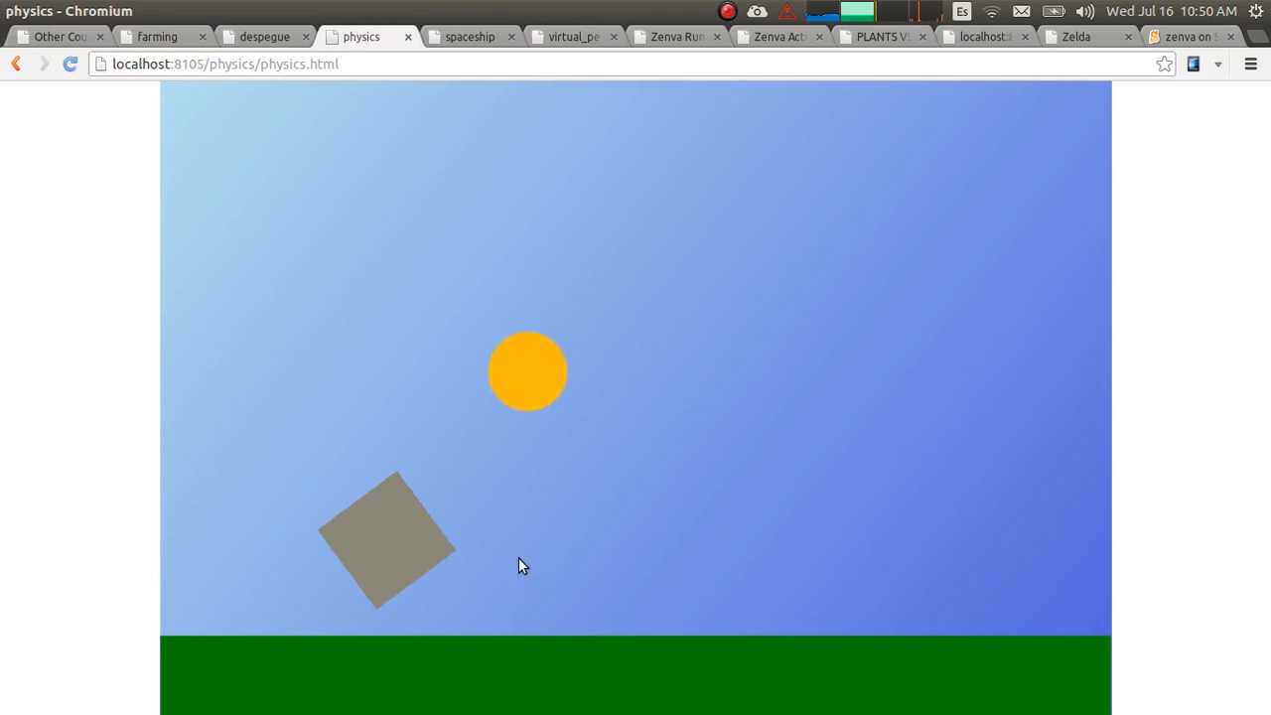
pyautogui.click(469, 36)
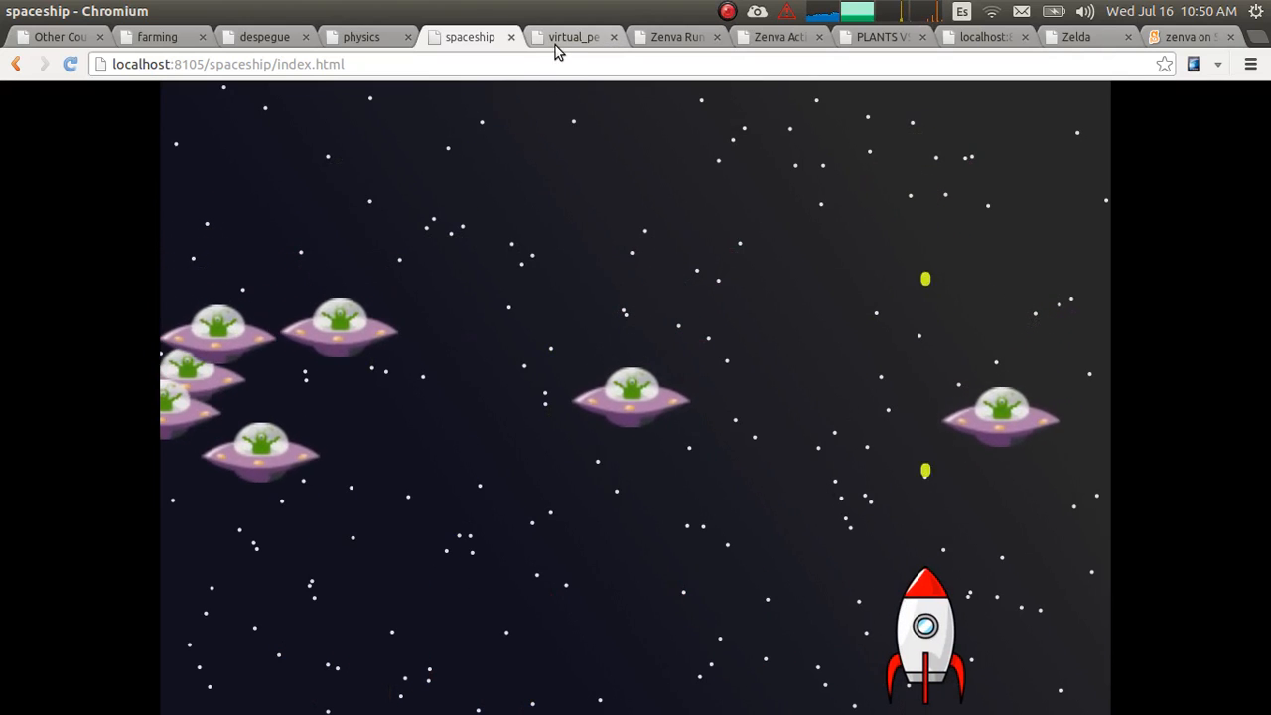
pyautogui.click(572, 36)
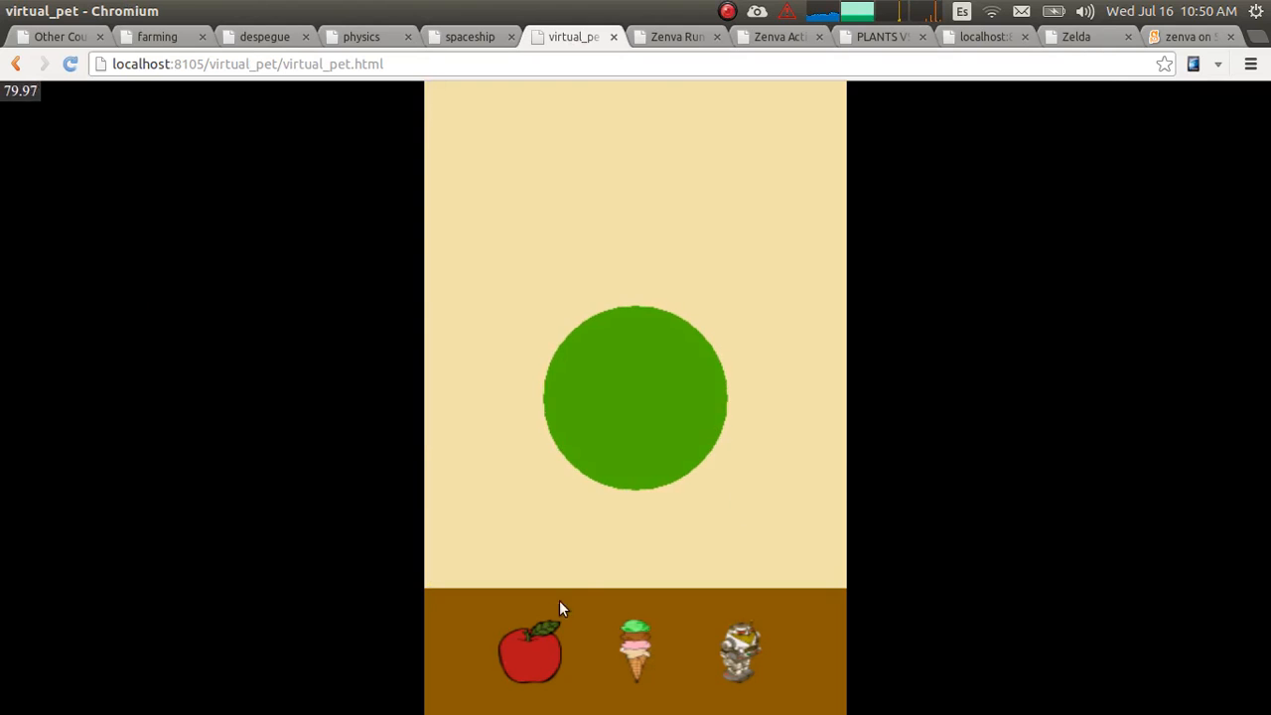
pyautogui.click(529, 651)
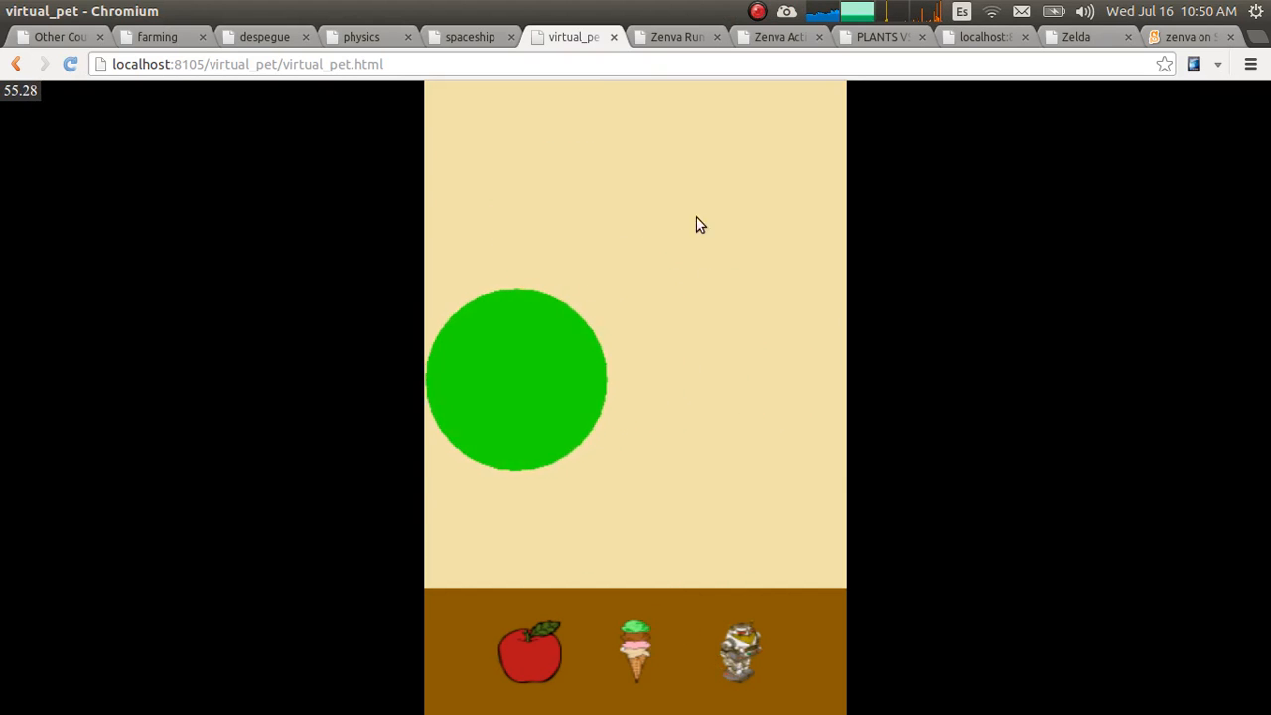
pyautogui.click(675, 36)
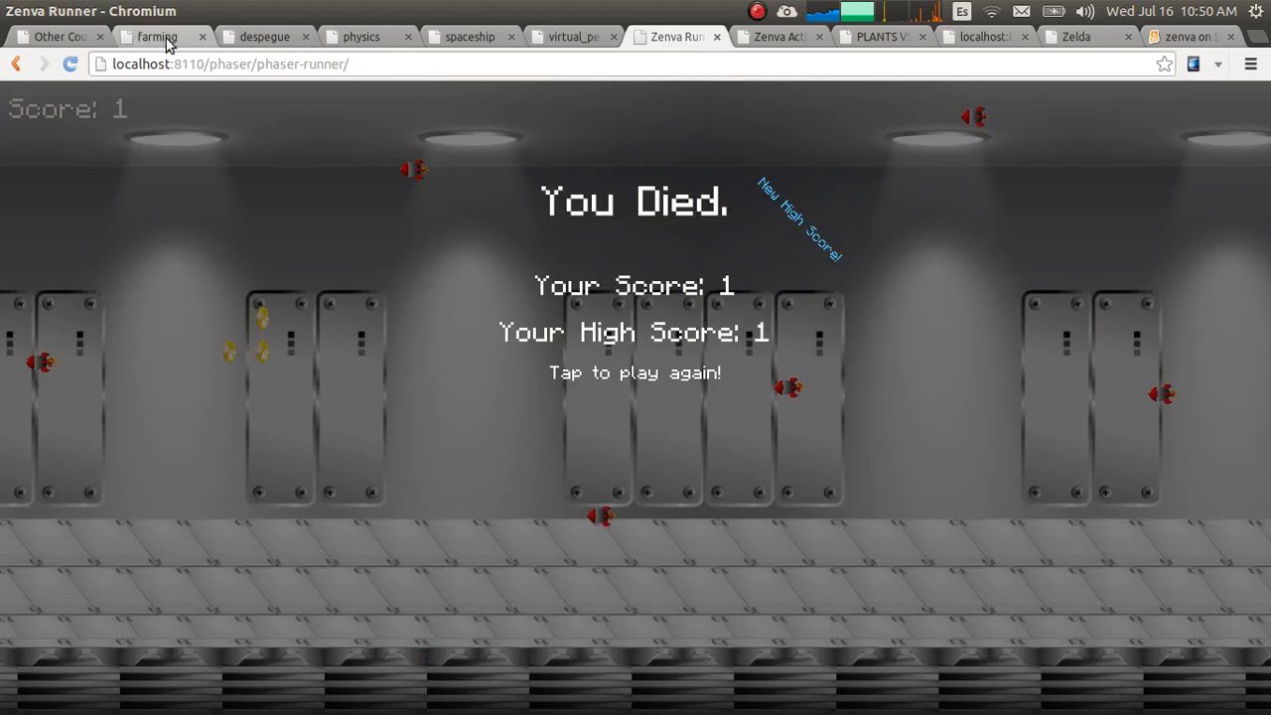
pyautogui.click(56, 36)
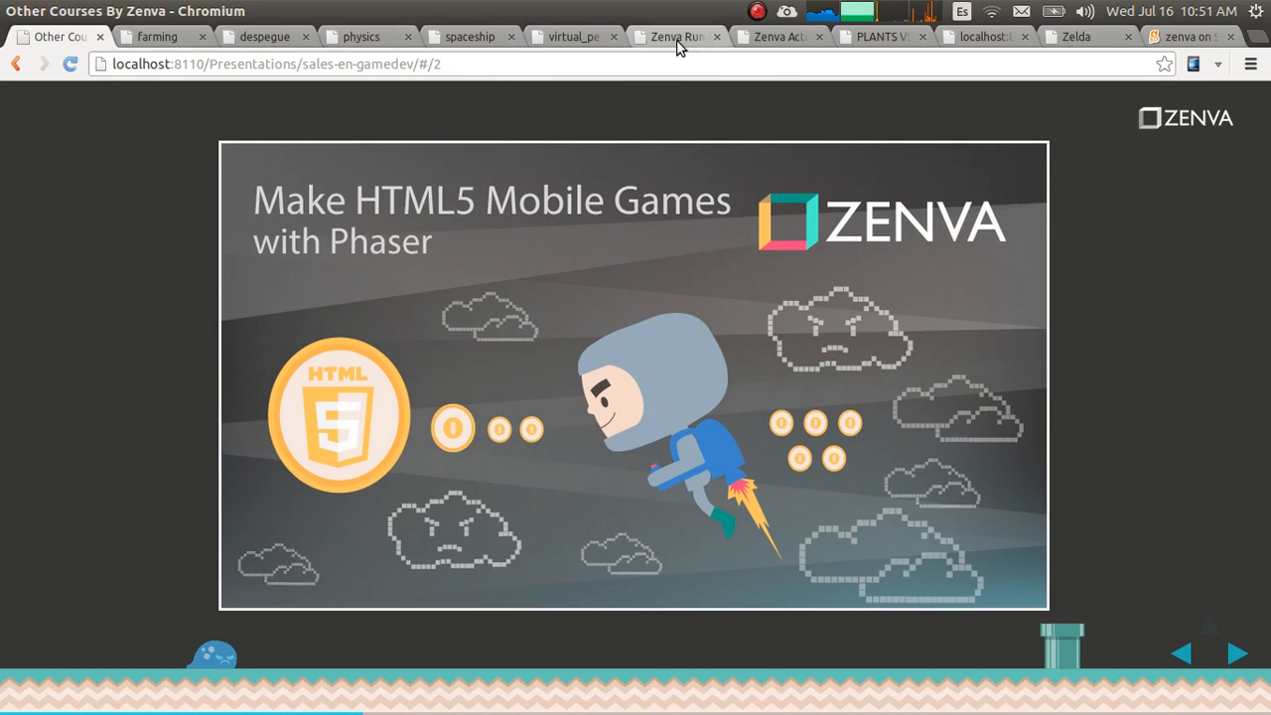
# Step: Replay the Zenva Runner demo to a score of 7 and go back to the course slides
pyautogui.click(676, 36)
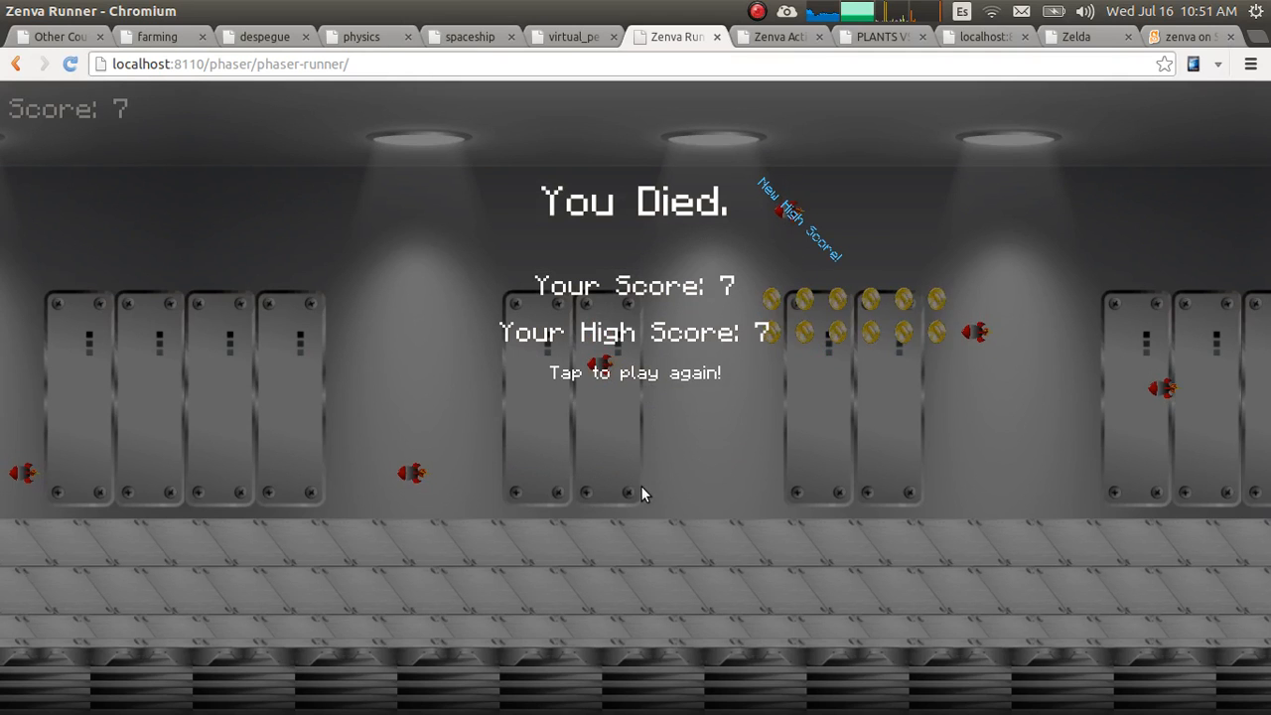
pyautogui.click(55, 36)
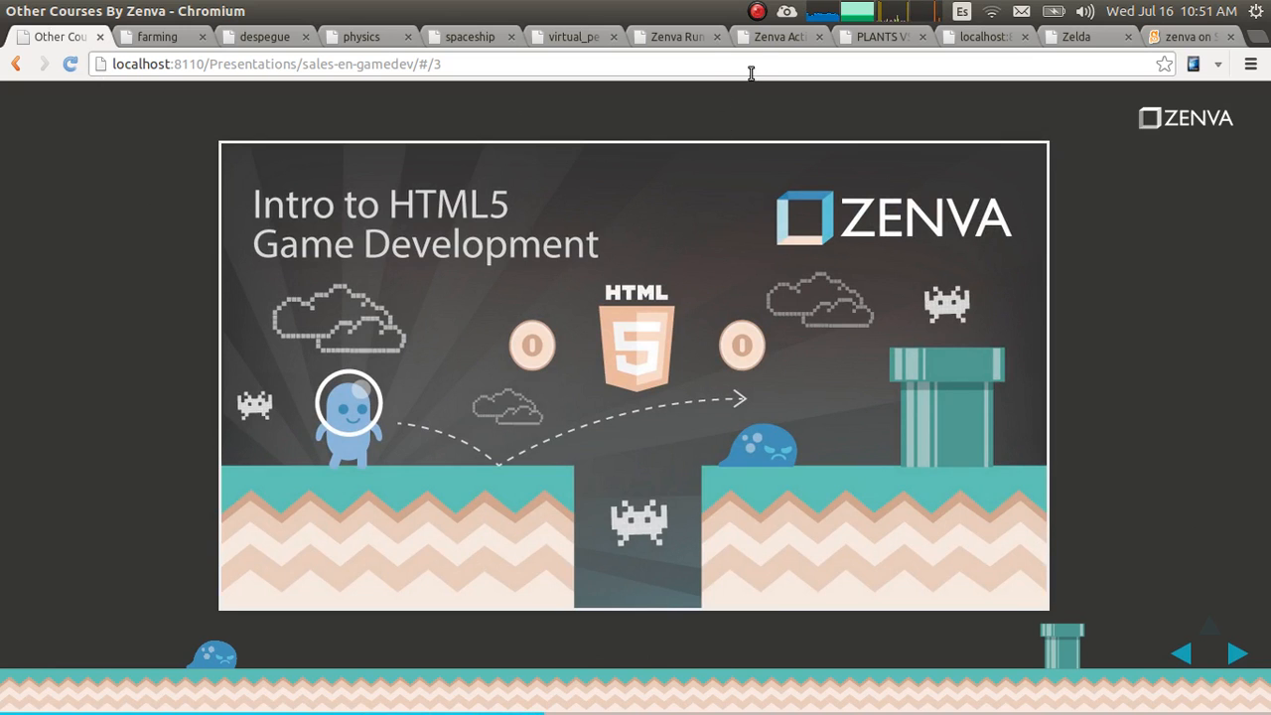
# Step: Show the Zenva Action Platformer demo and return to the Veggies vs Zombies course slide
pyautogui.click(779, 36)
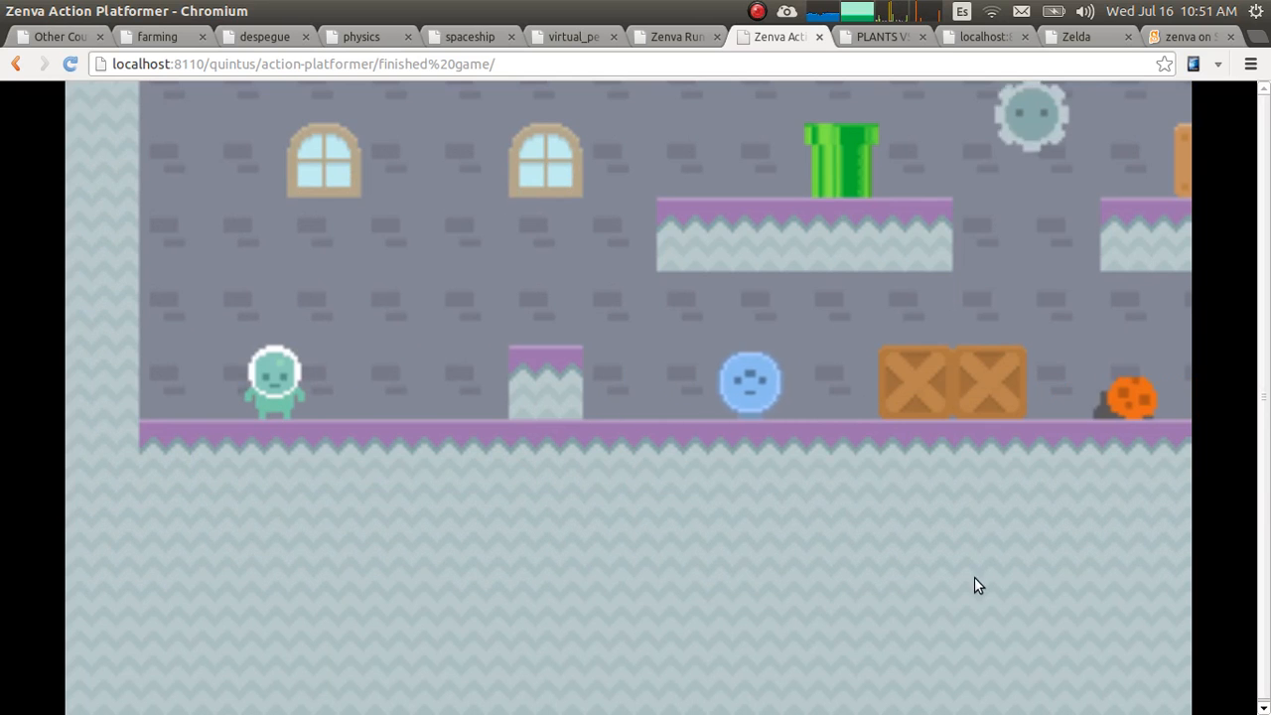
pyautogui.click(56, 36)
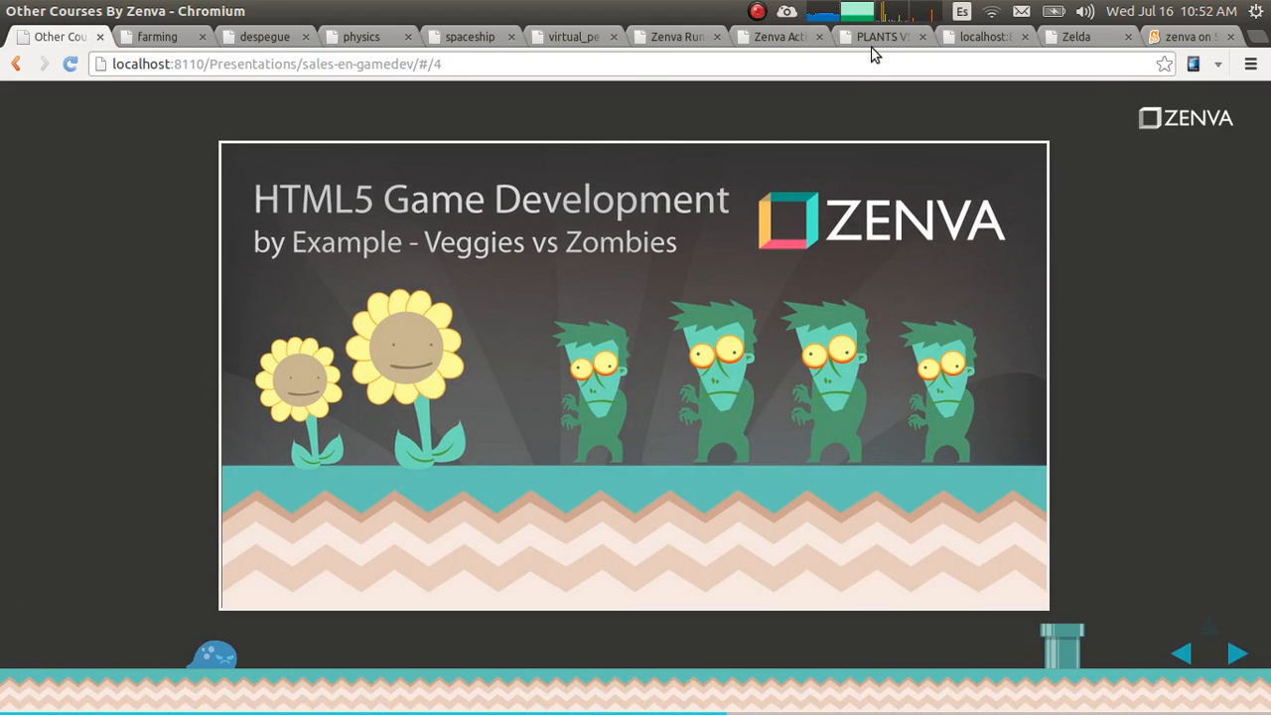
# Step: Switch to the Plants vs Veggies demo and choose the sunflower to plant
pyautogui.click(878, 36)
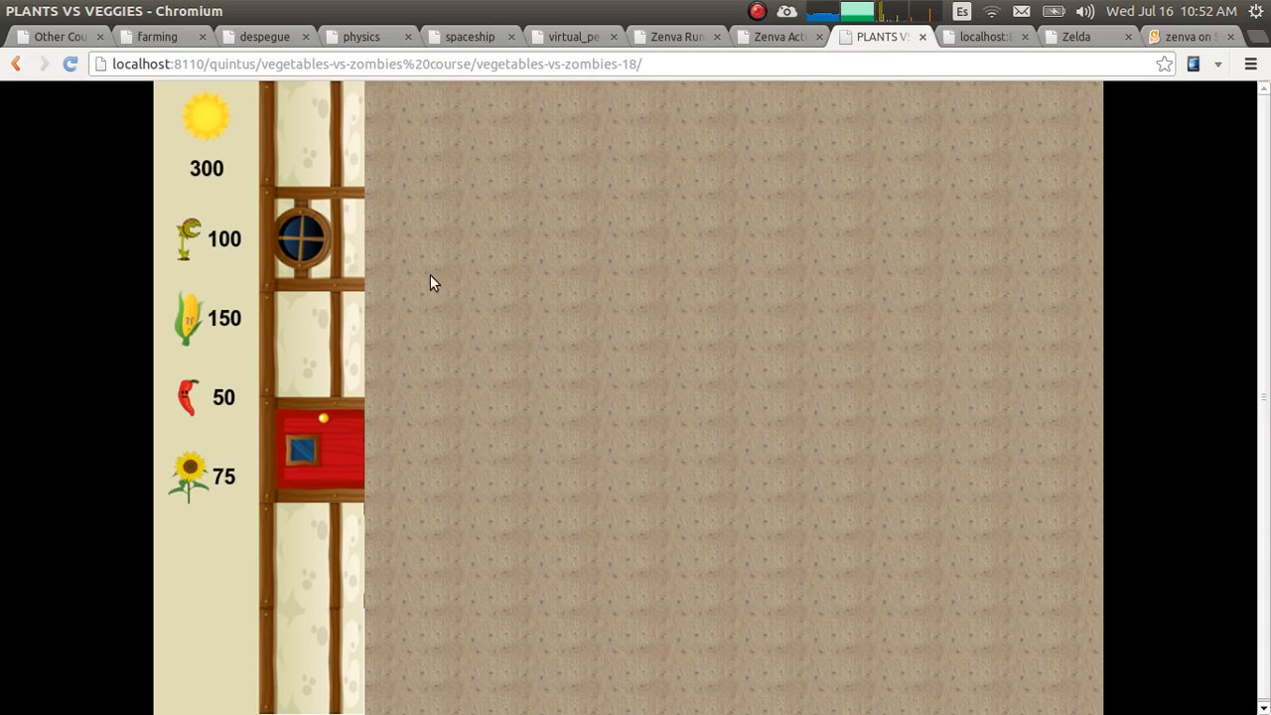
pyautogui.moveTo(198, 472)
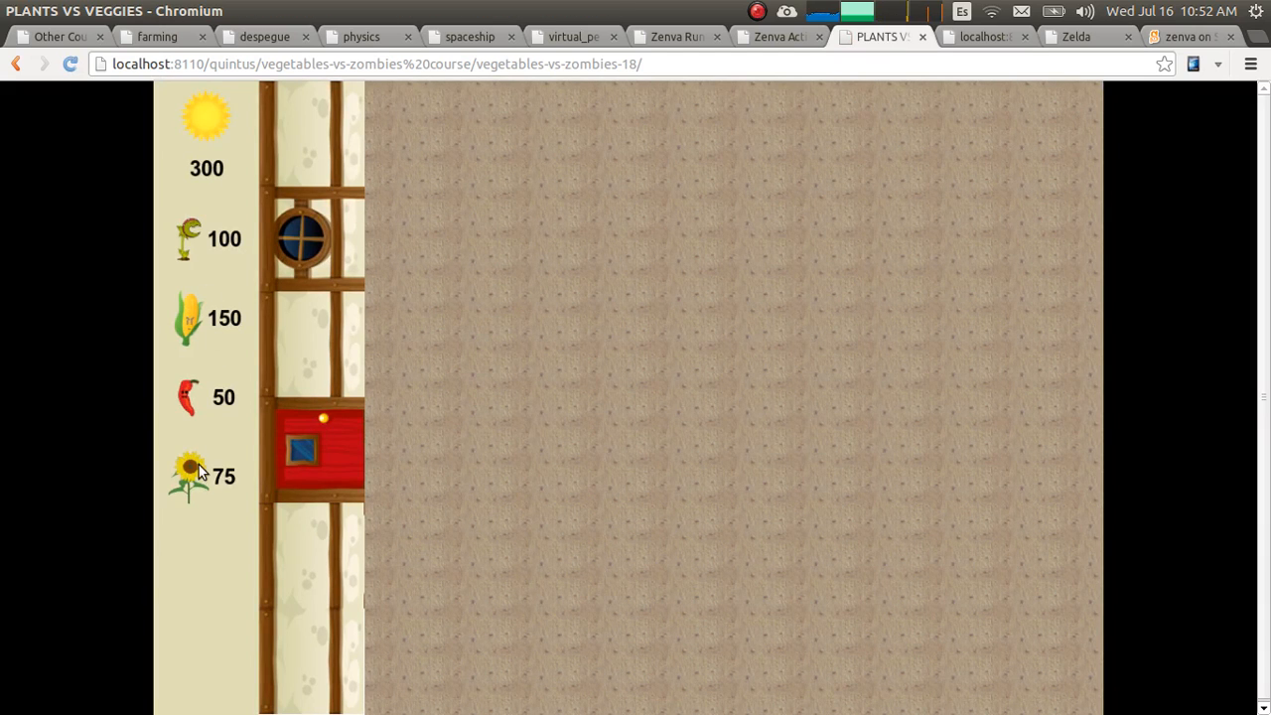
pyautogui.click(525, 552)
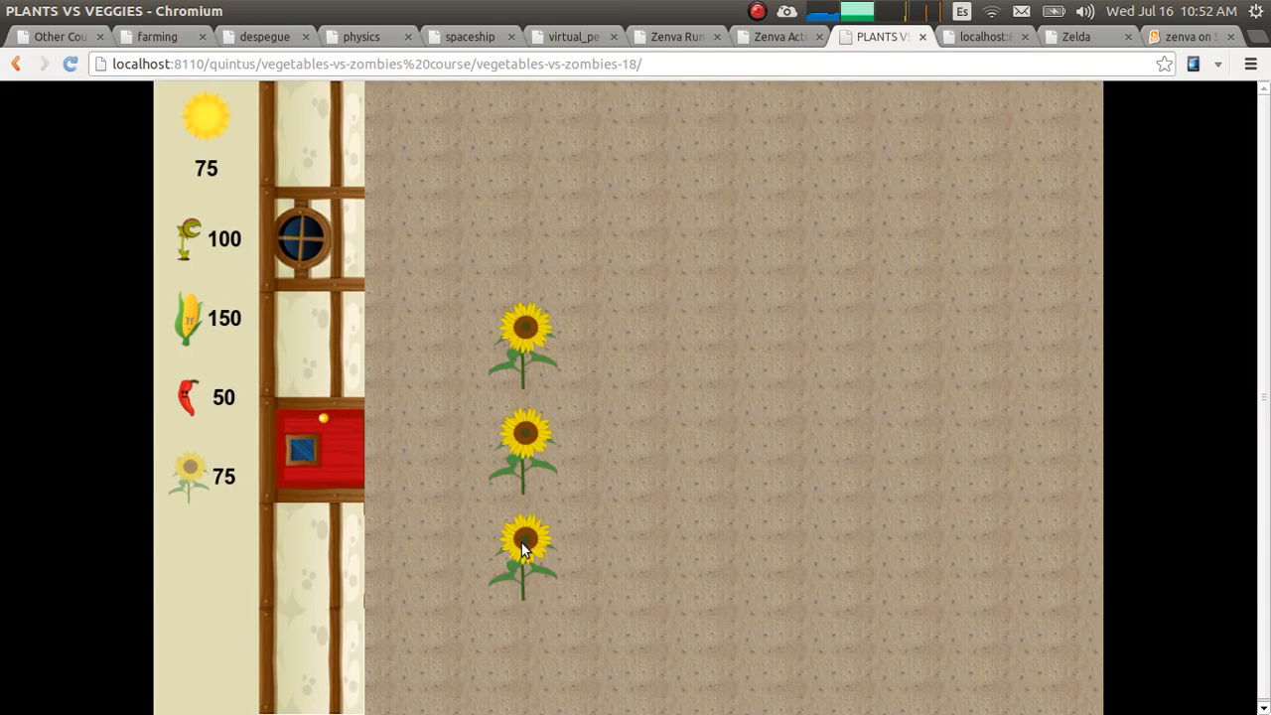
pyautogui.moveTo(735, 306)
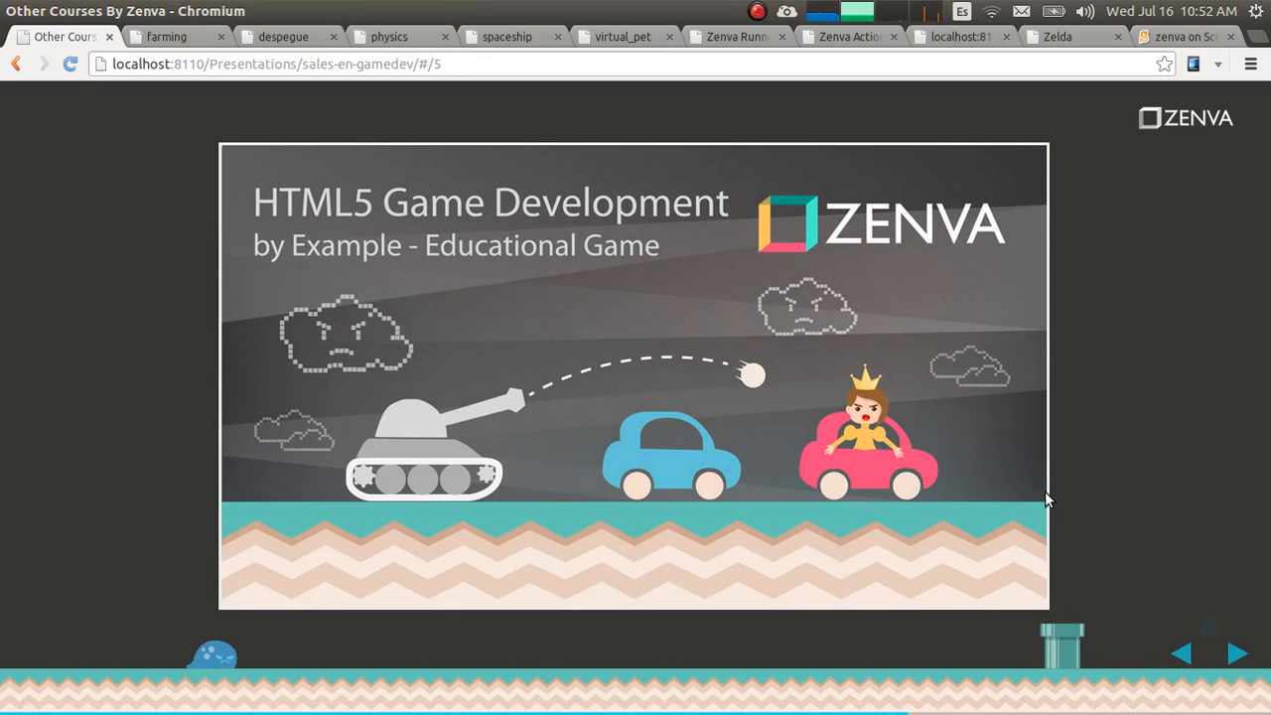
# Step: Answer the multiplication in the race math game until 'You Won!', then return to the course slides
pyautogui.click(846, 36)
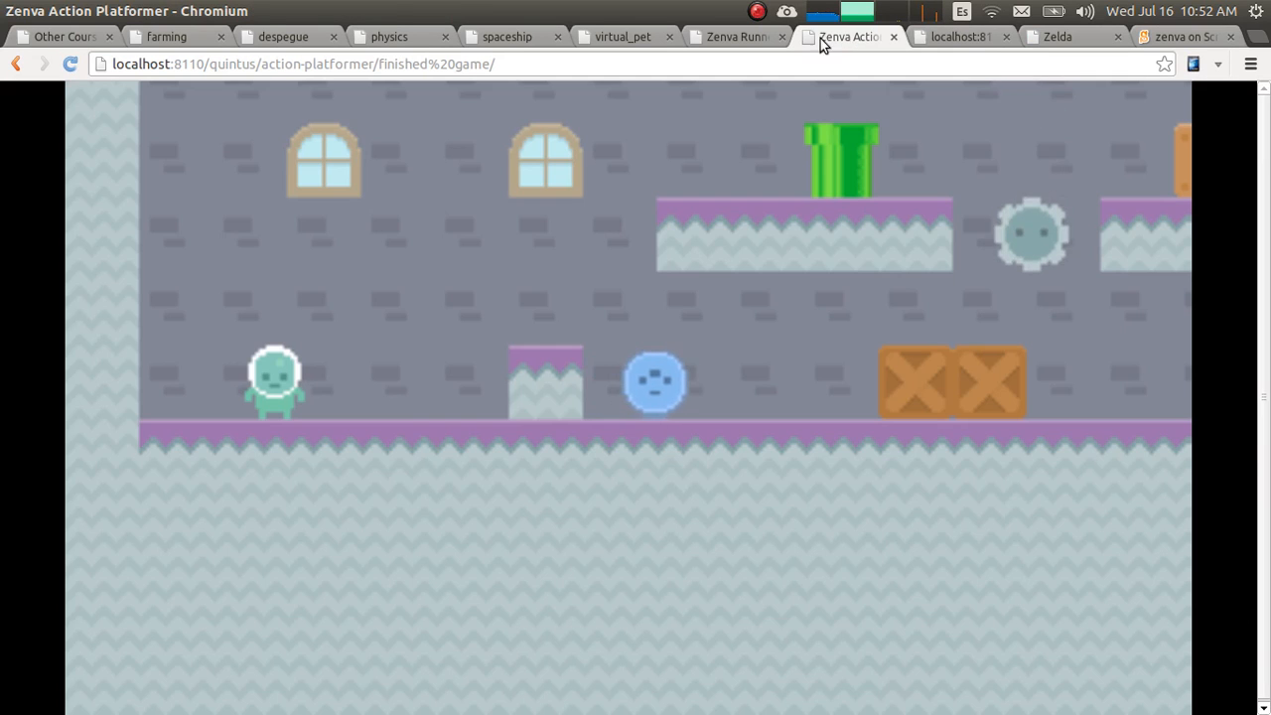
pyautogui.click(958, 36)
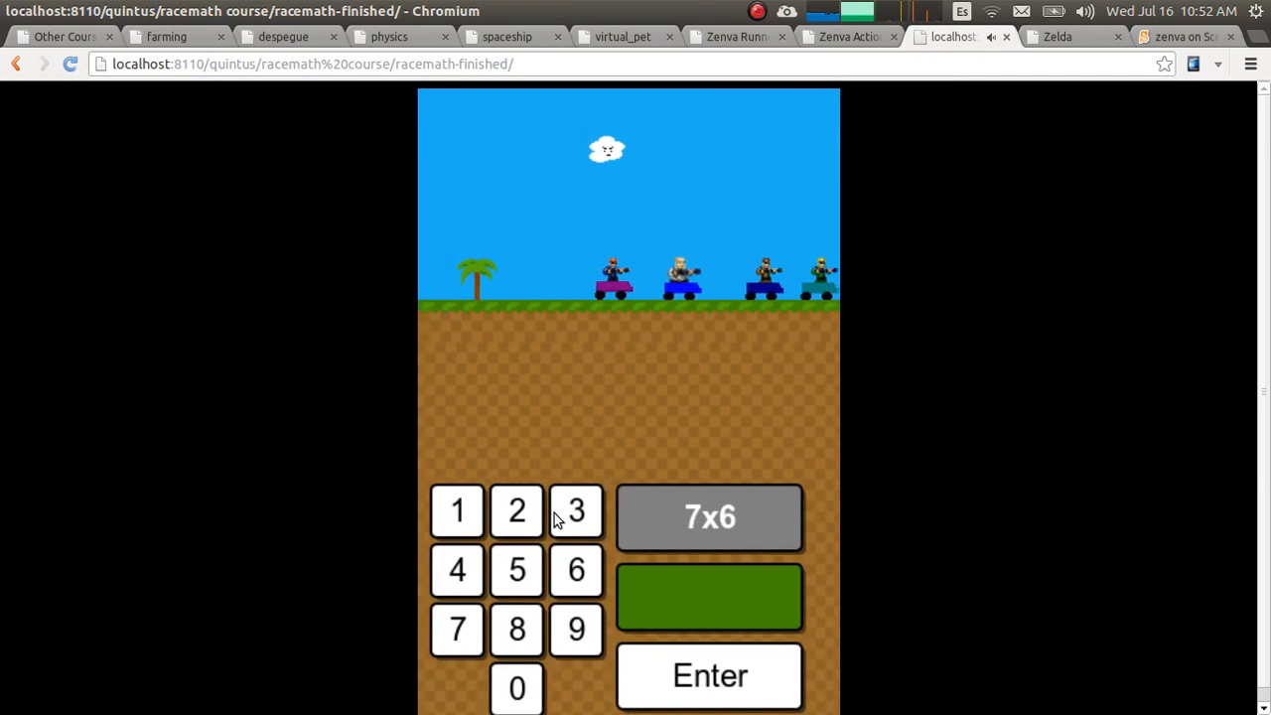
pyautogui.click(709, 675)
pyautogui.write('0')
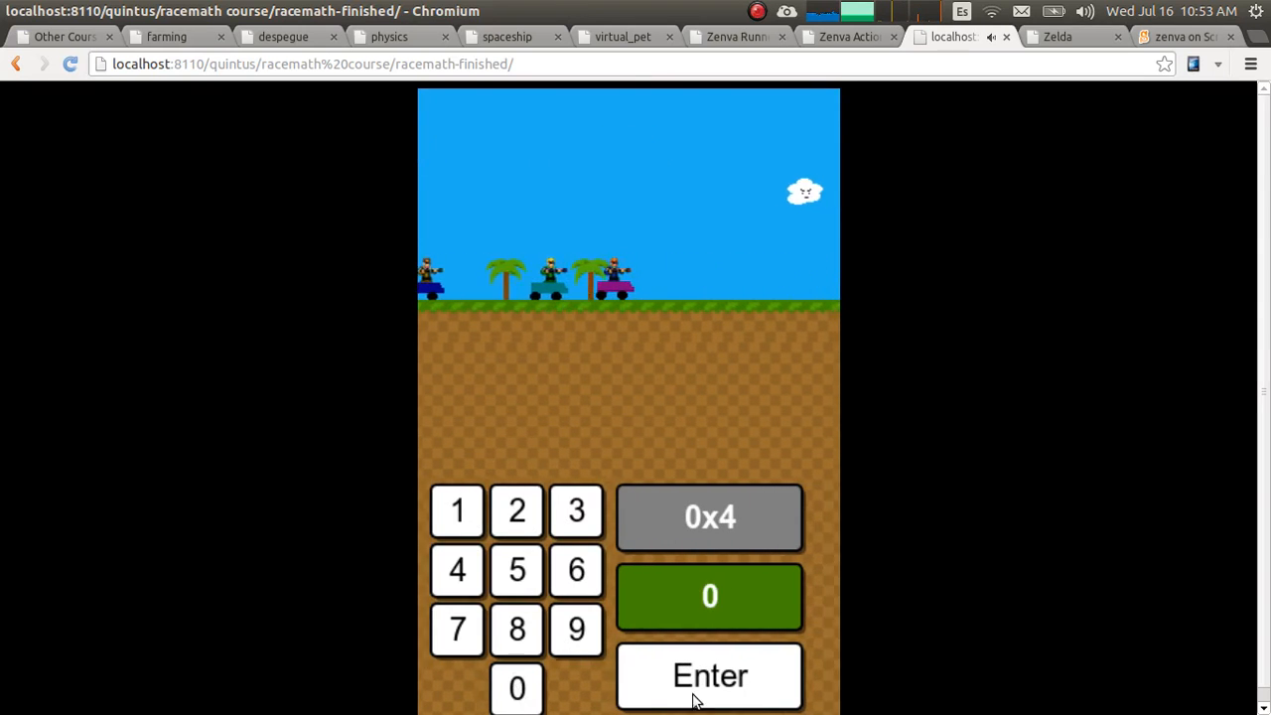
pyautogui.click(709, 675)
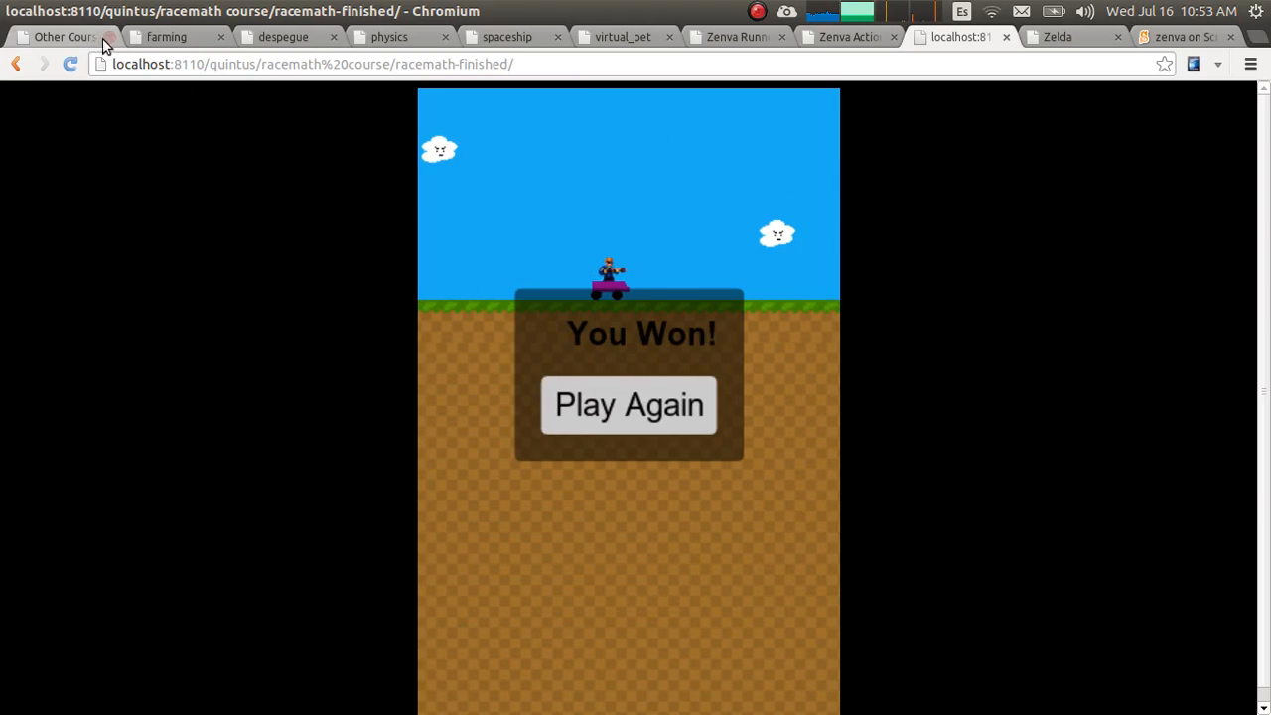
pyautogui.click(60, 36)
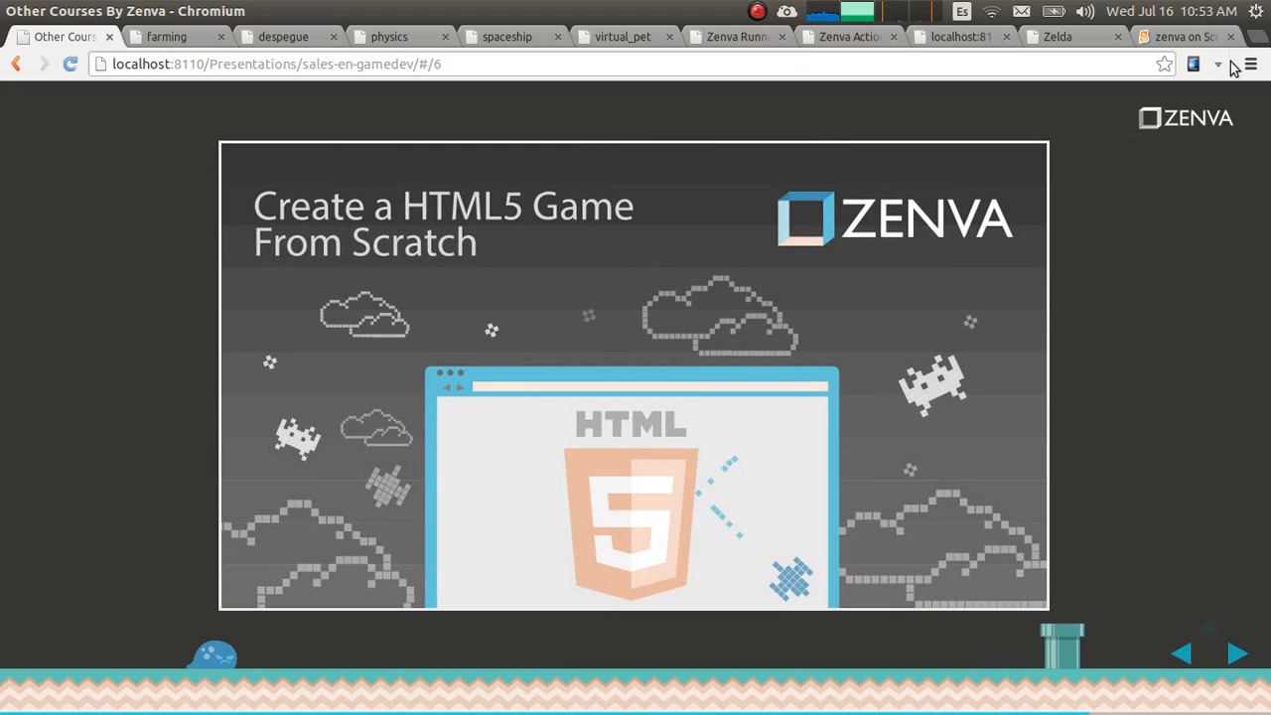
pyautogui.click(1057, 36)
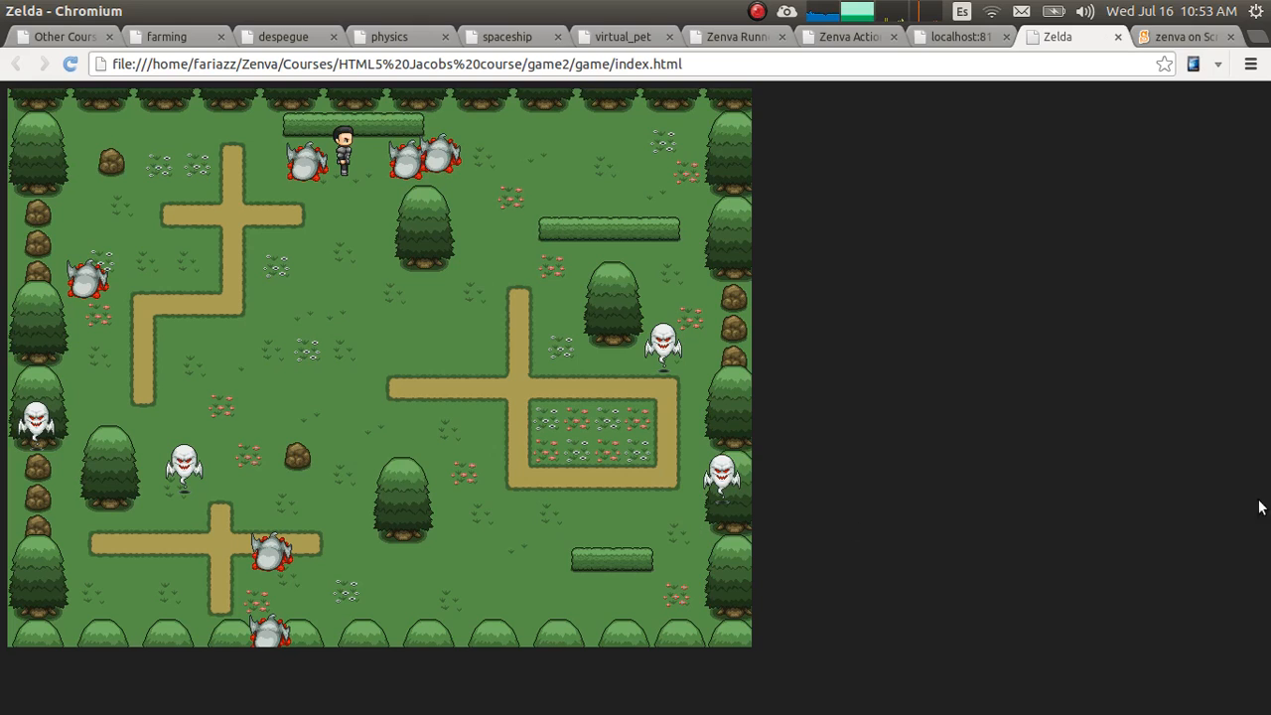
pyautogui.moveTo(322, 386)
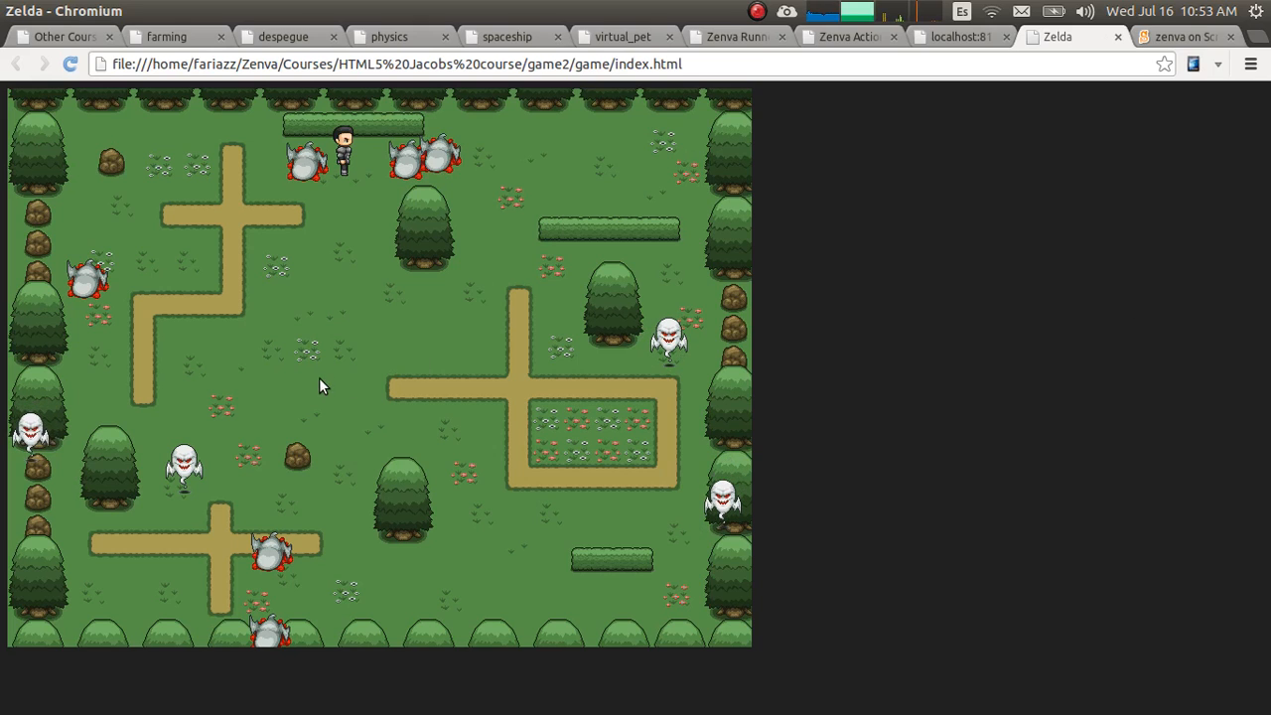
pyautogui.moveTo(263, 496)
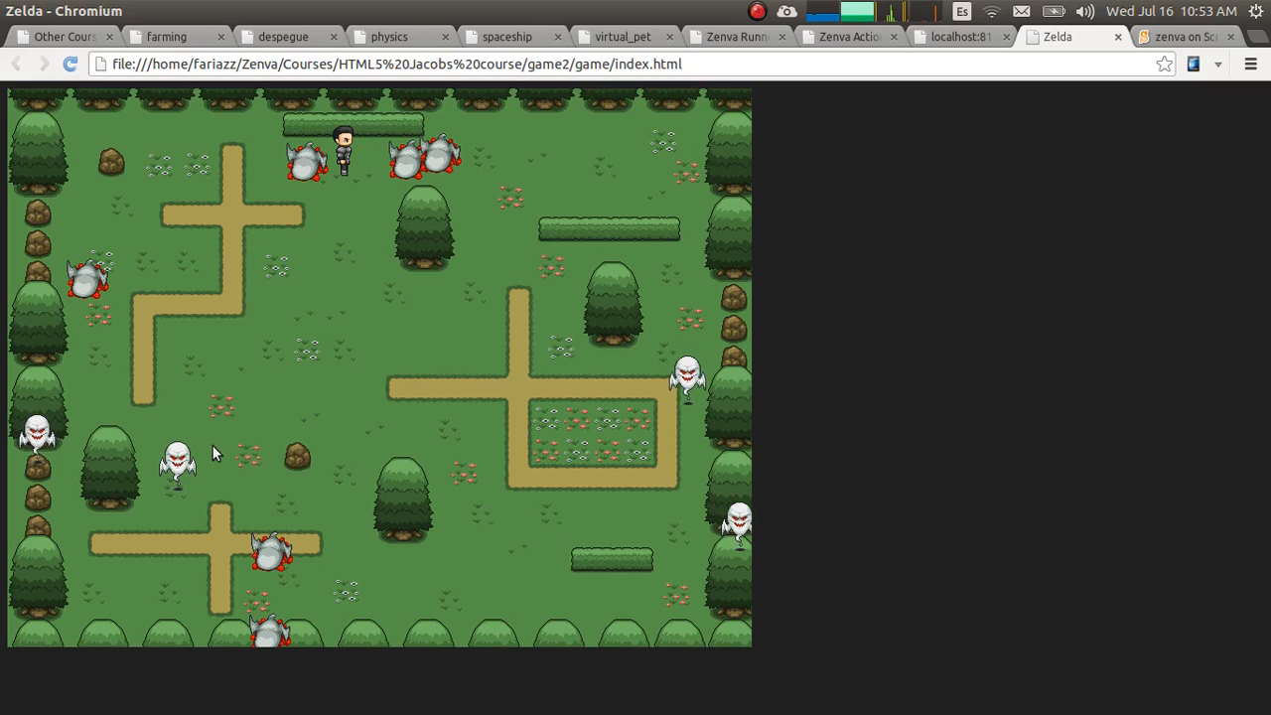
pyautogui.moveTo(538, 491)
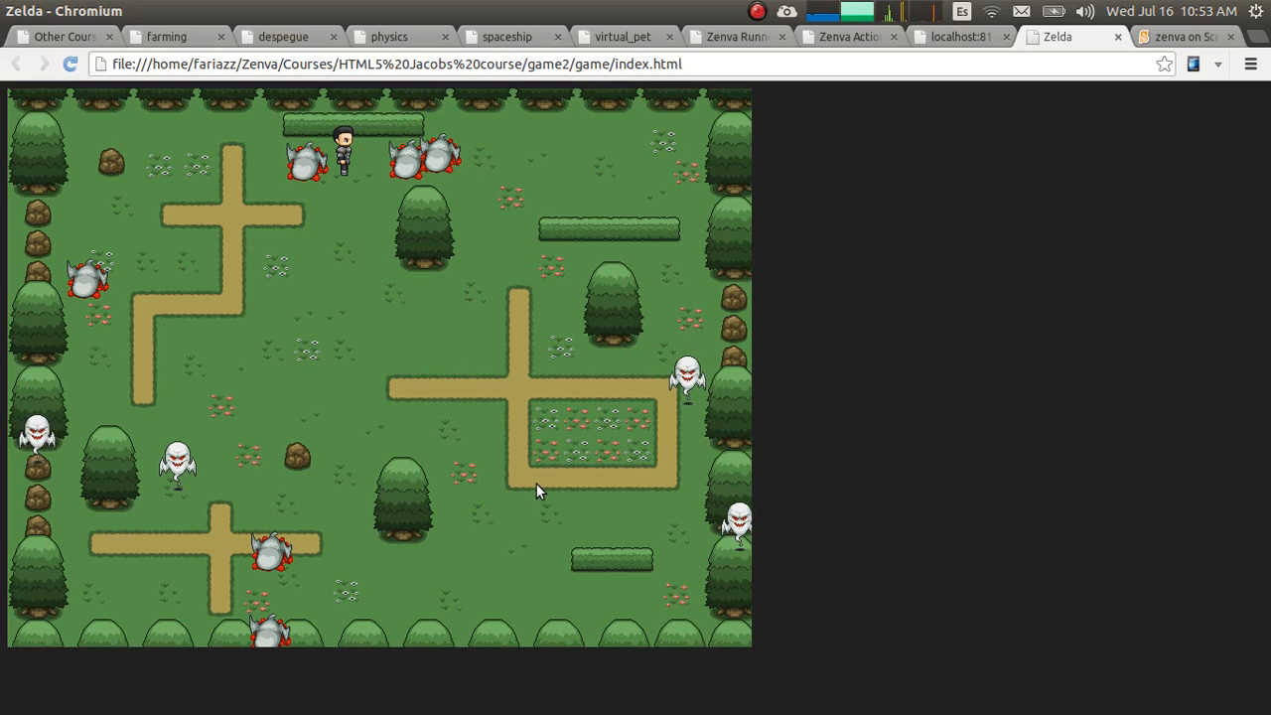
pyautogui.moveTo(395, 389)
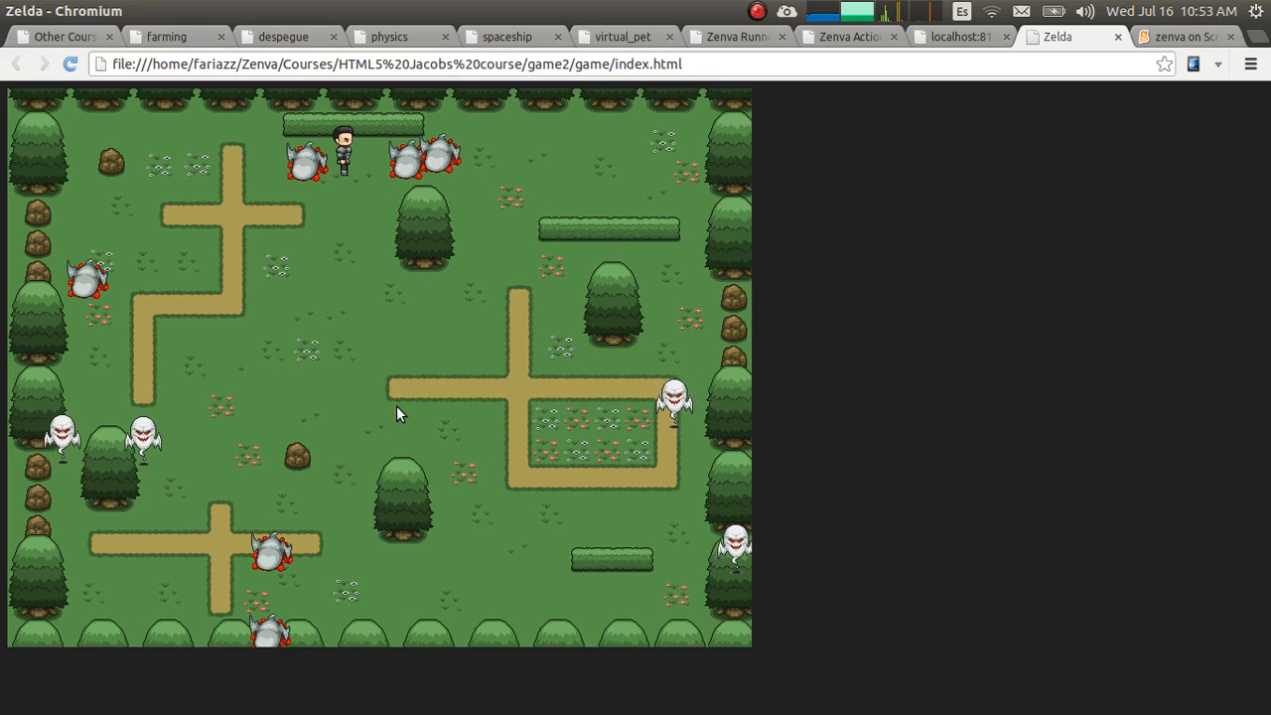
pyautogui.moveTo(469, 355)
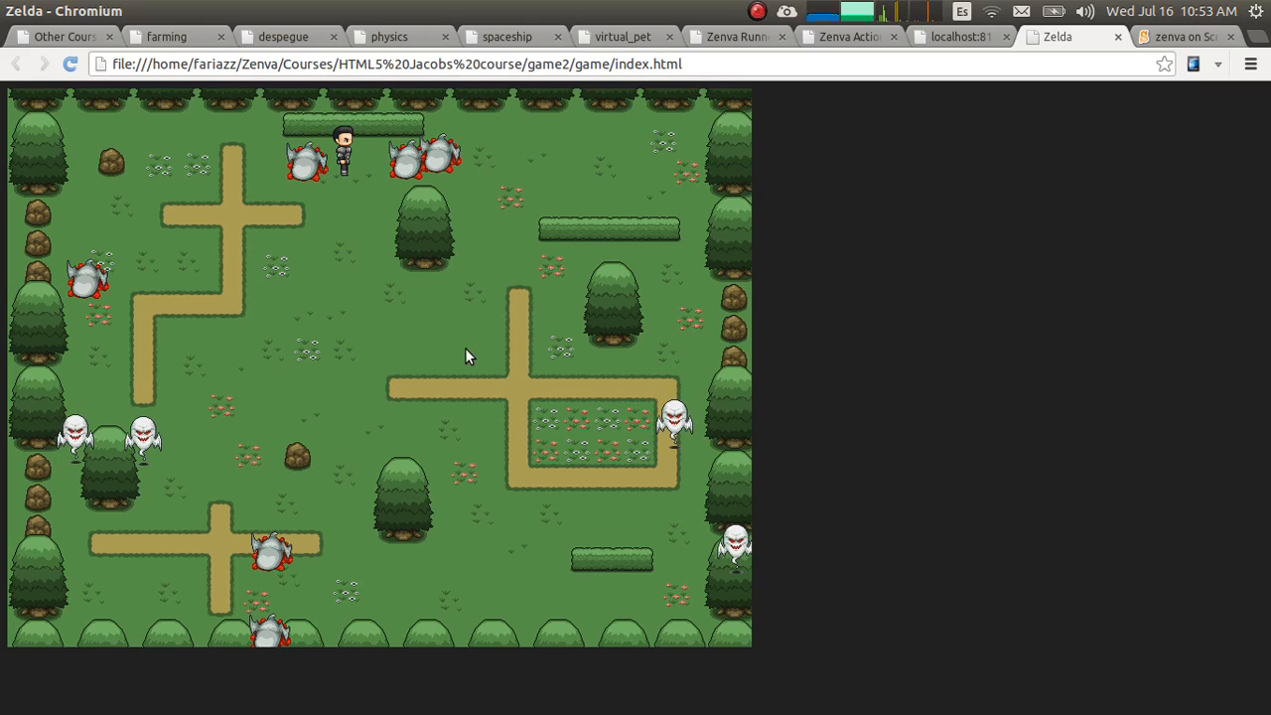
pyautogui.click(59, 36)
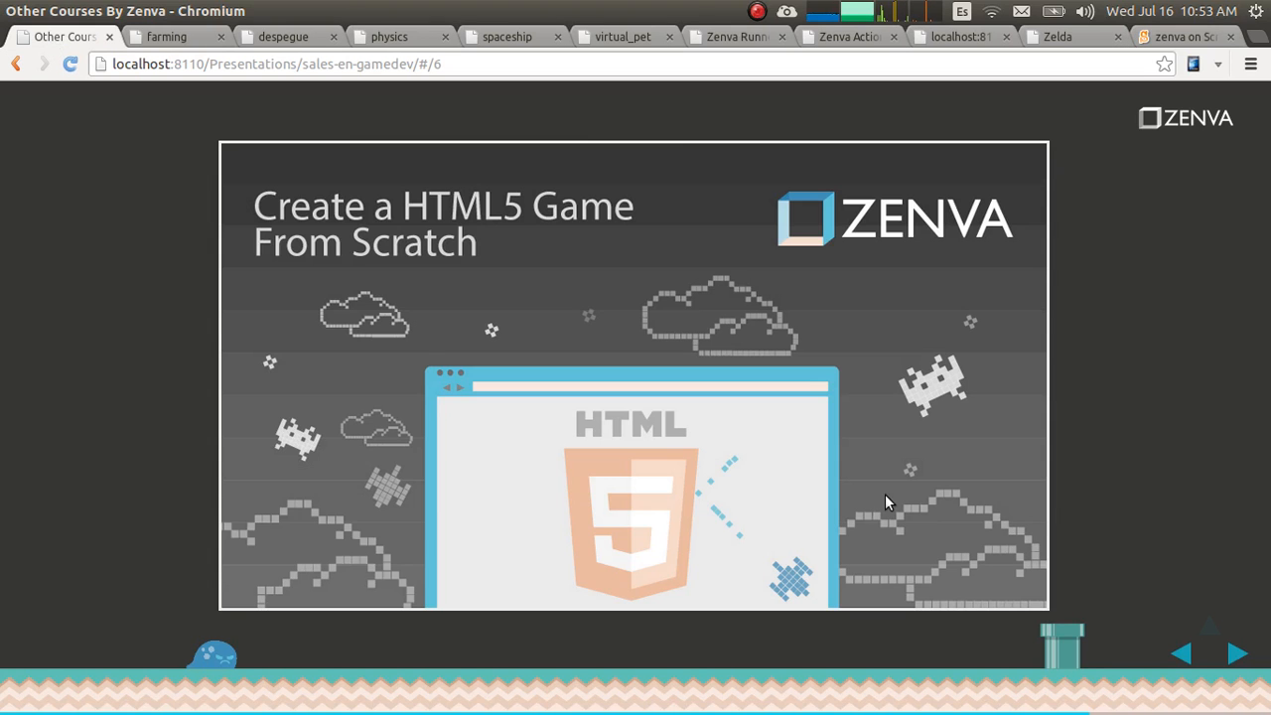
# Step: Advance to the next slide, then play the Wizard boy story project full screen from Zenva's Scratch profile
pyautogui.click(1235, 653)
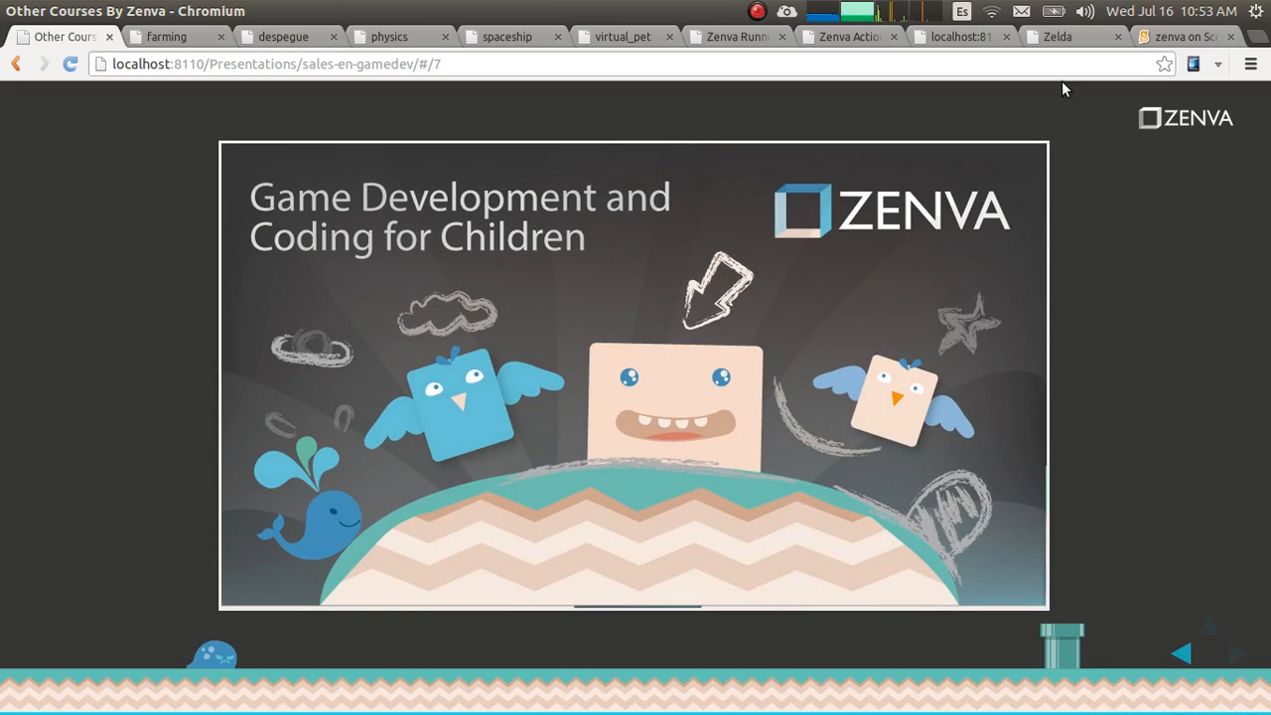
pyautogui.click(1182, 36)
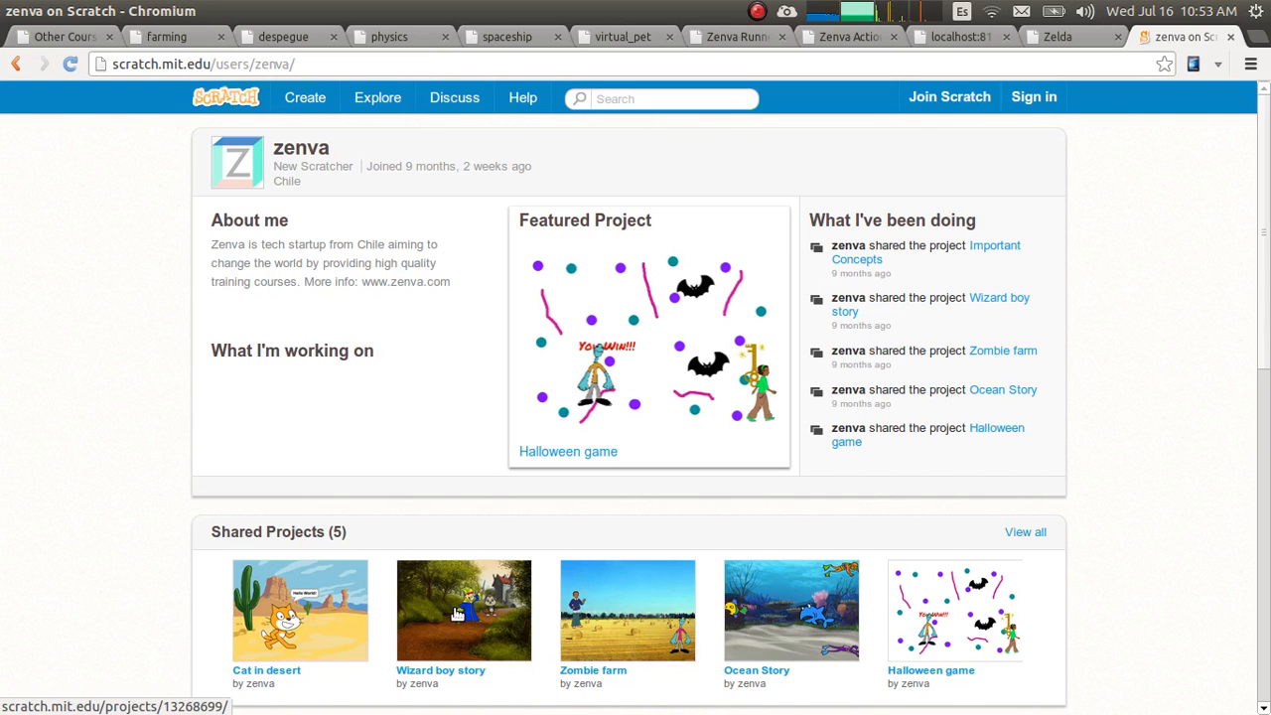
pyautogui.click(465, 610)
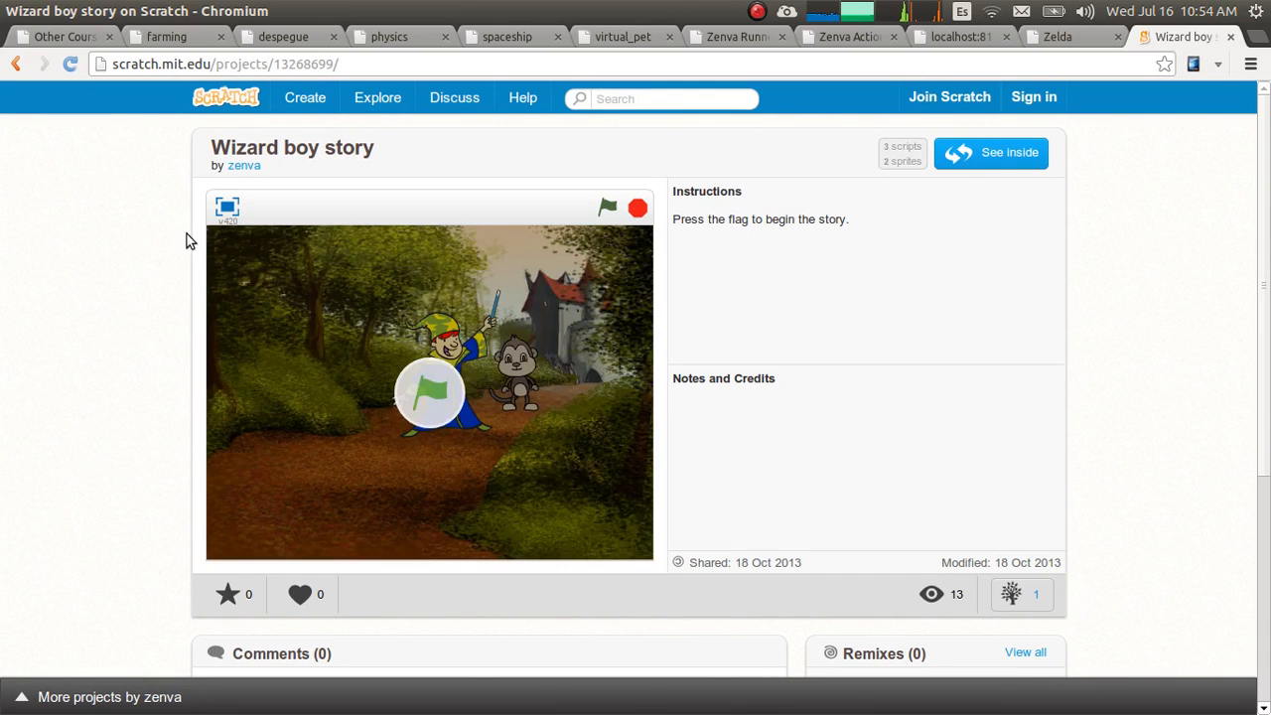
pyautogui.click(226, 207)
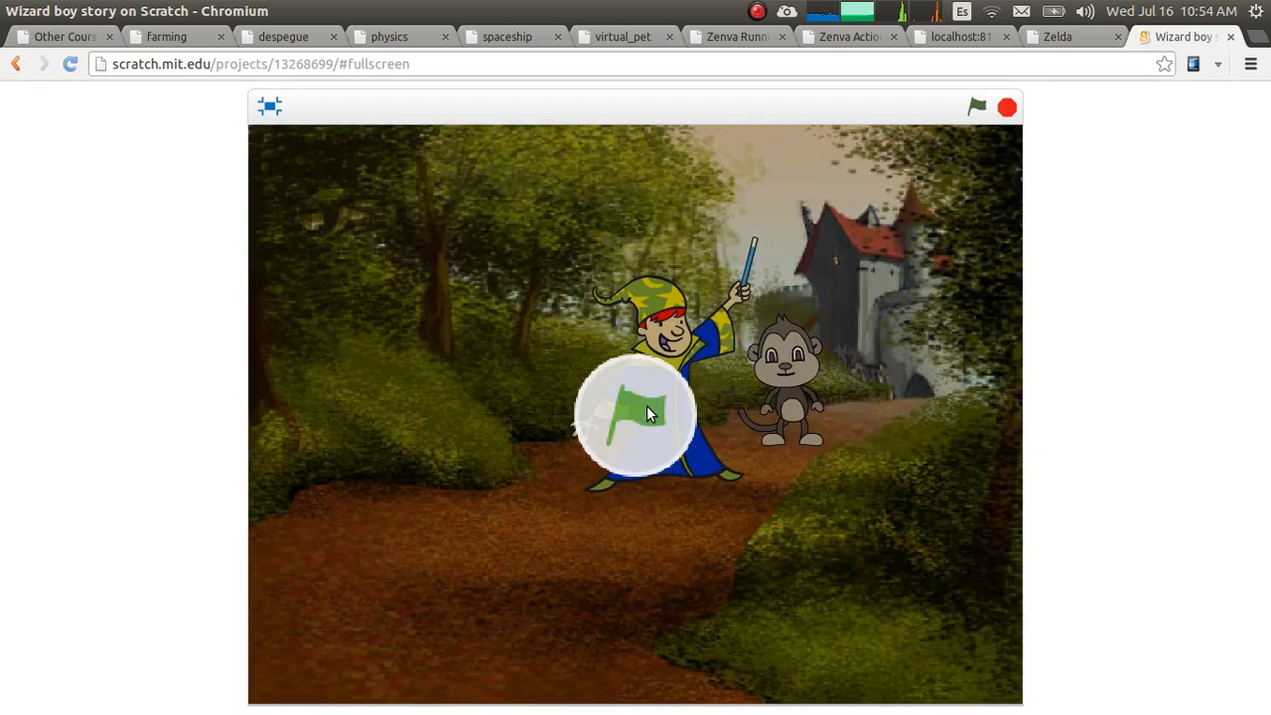
pyautogui.click(977, 107)
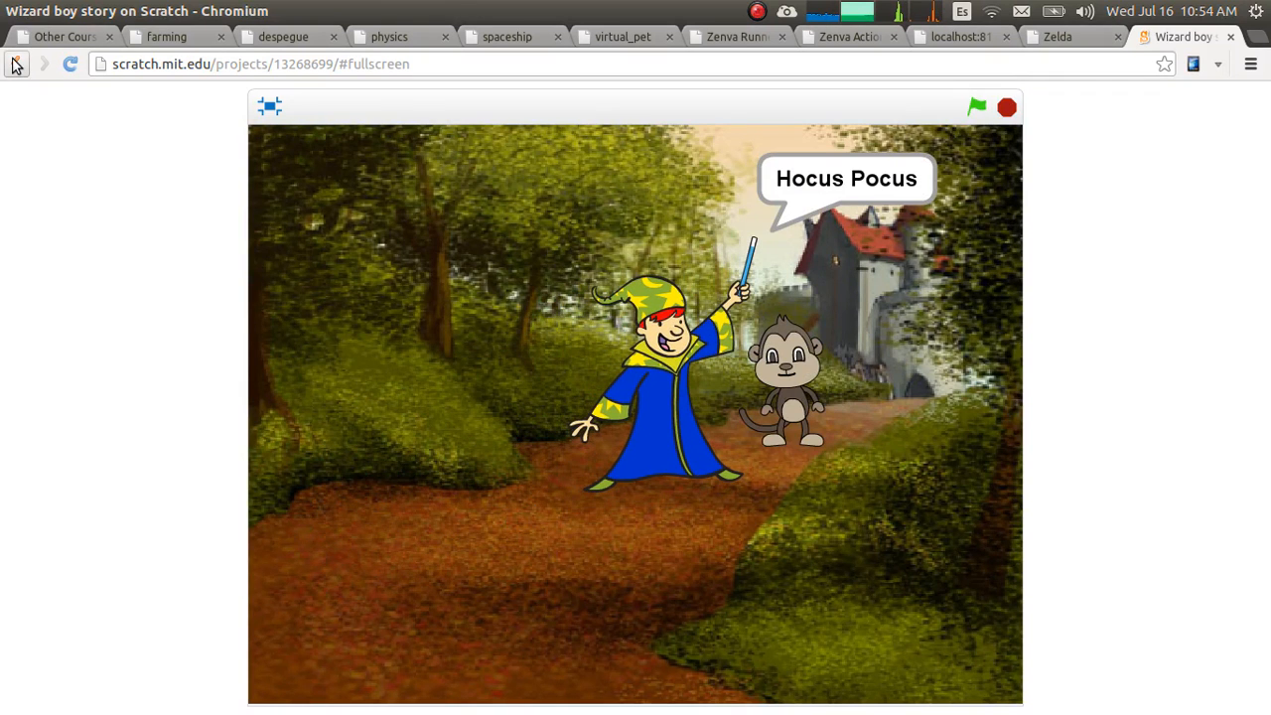
# Step: Go back and browse down the Scratch profile, then return to the children's coding course slide
pyautogui.click(16, 63)
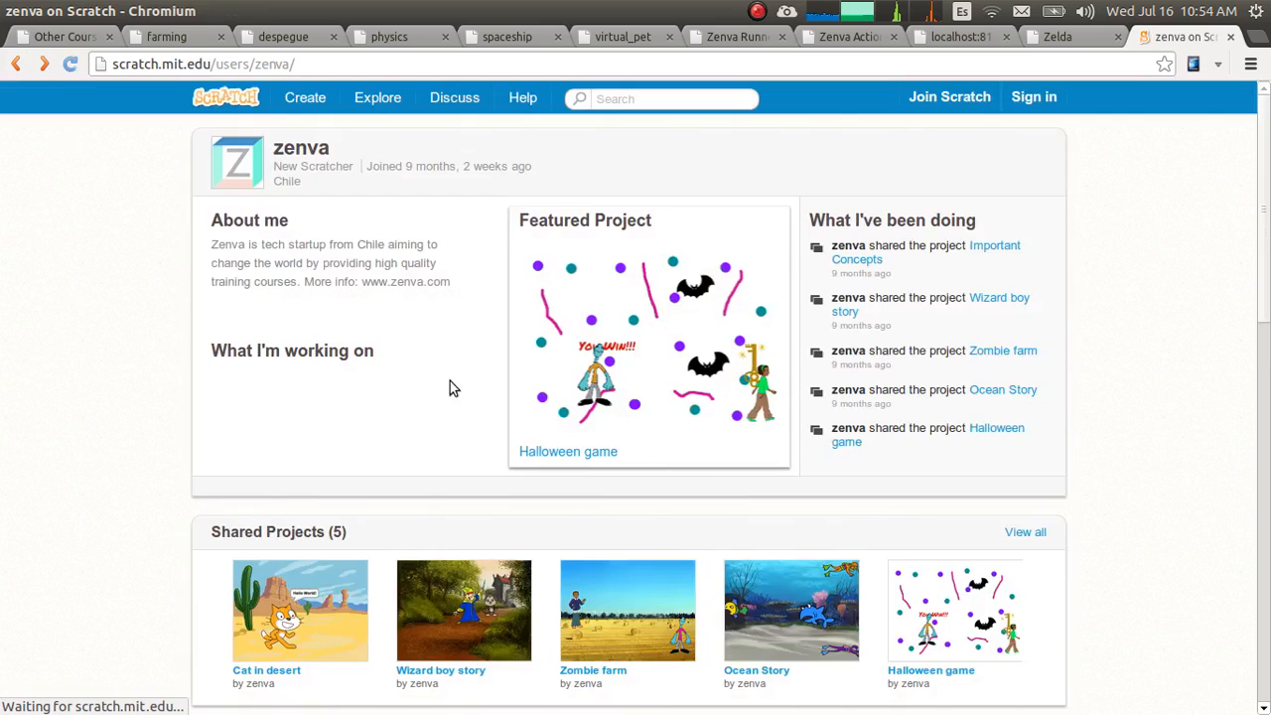
pyautogui.scroll(-3)
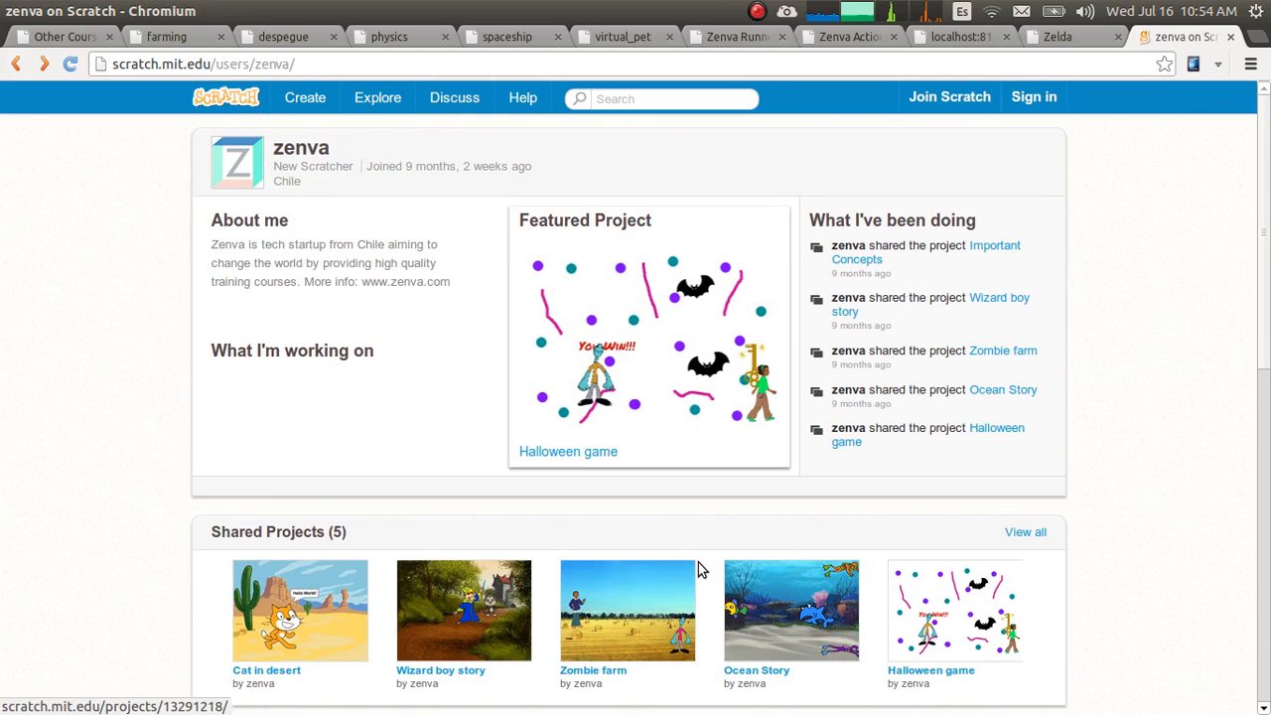
pyautogui.scroll(-3)
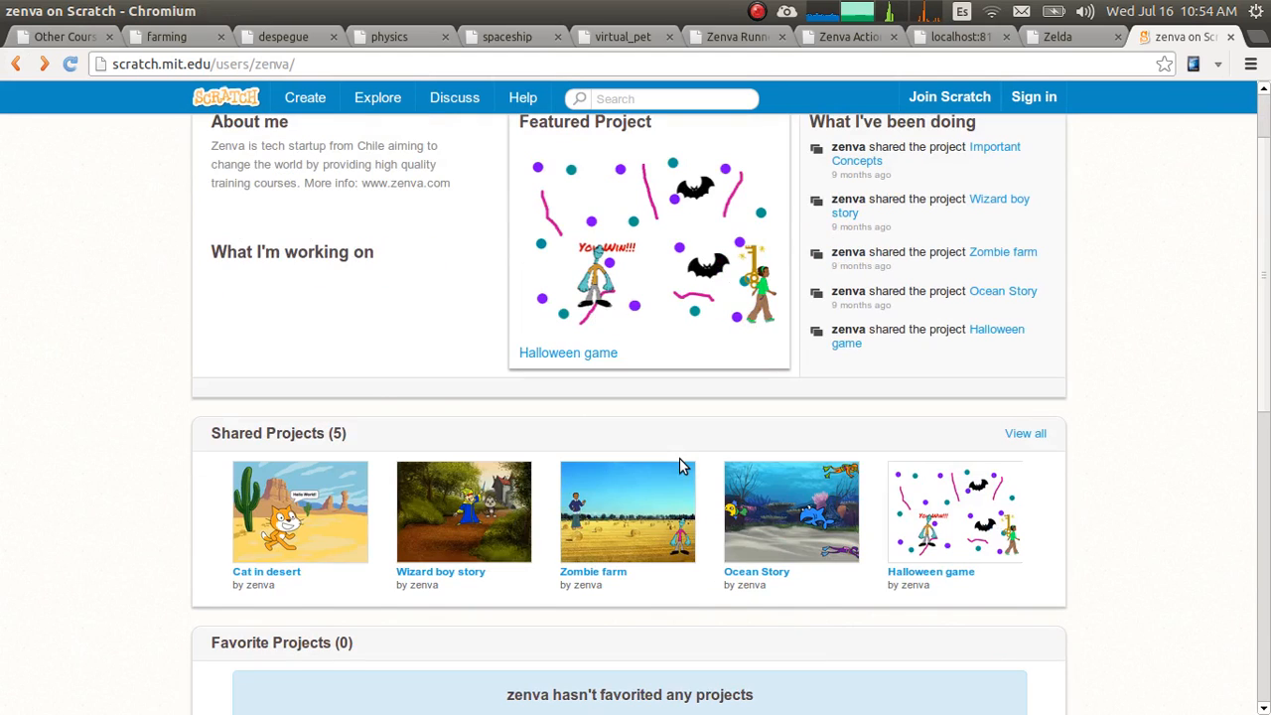
pyautogui.click(60, 36)
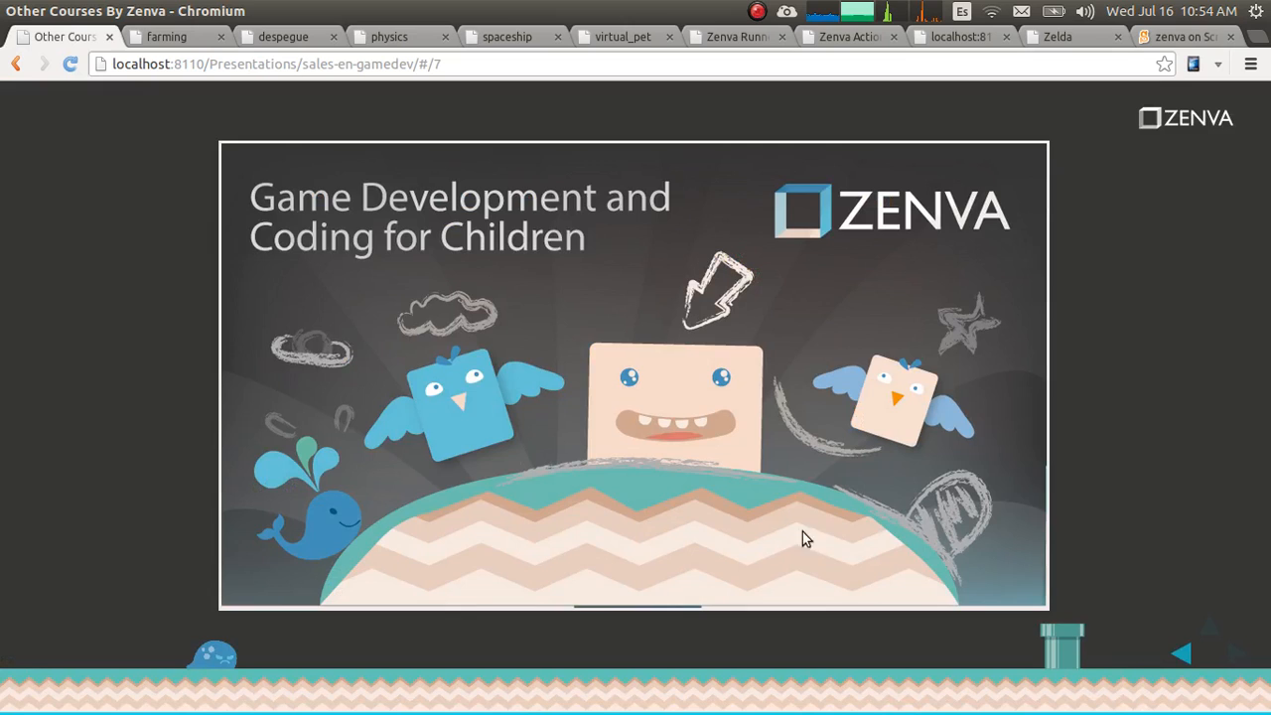